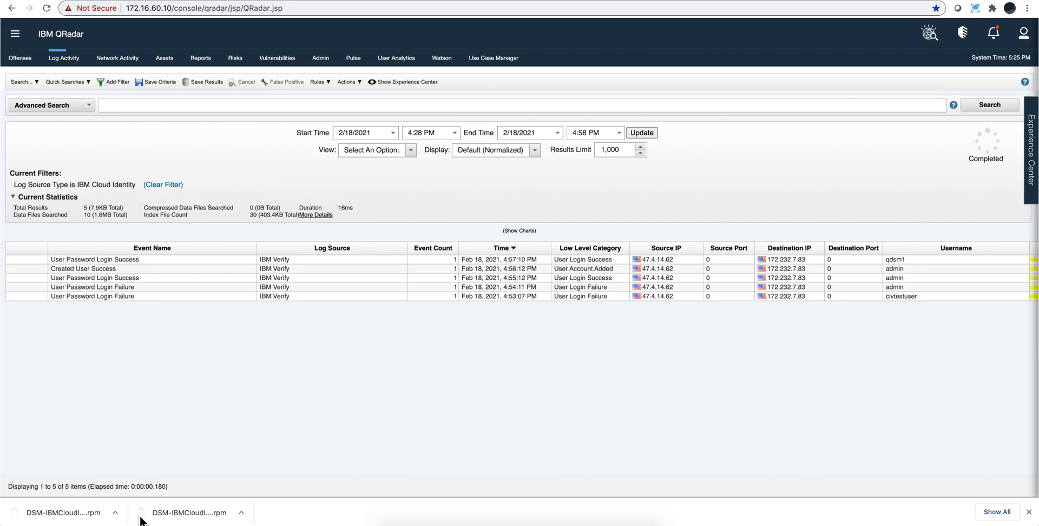
mouse_move(249, 369)
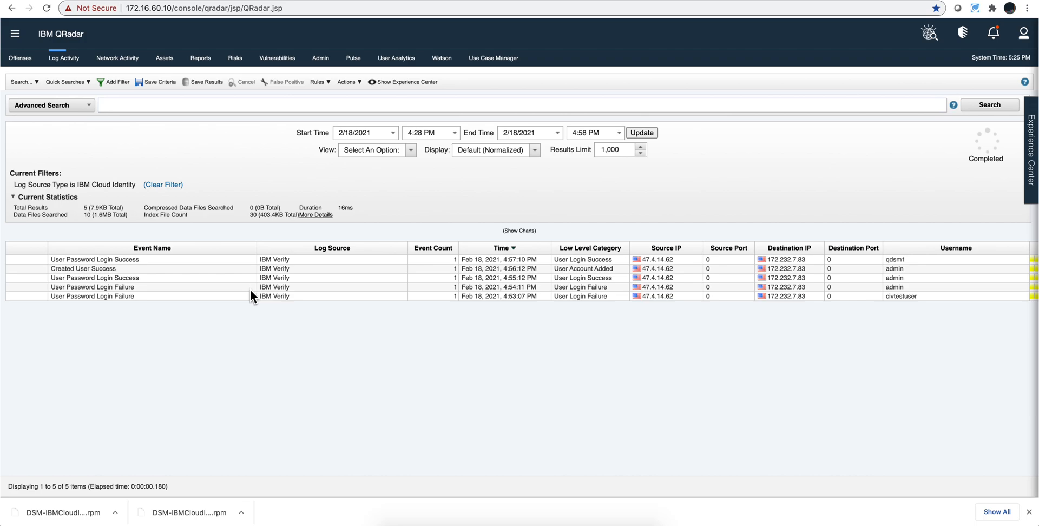
mouse_move(229, 268)
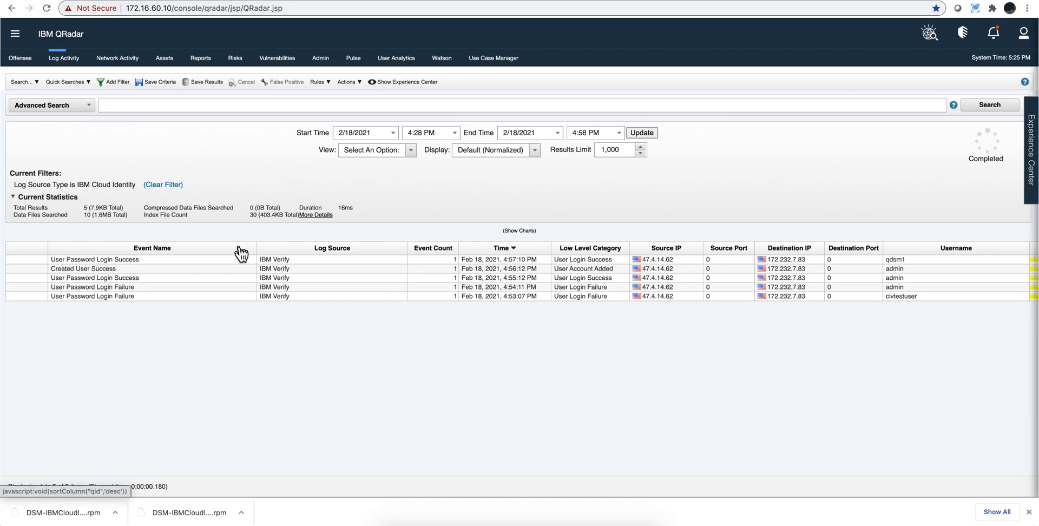
mouse_move(228, 263)
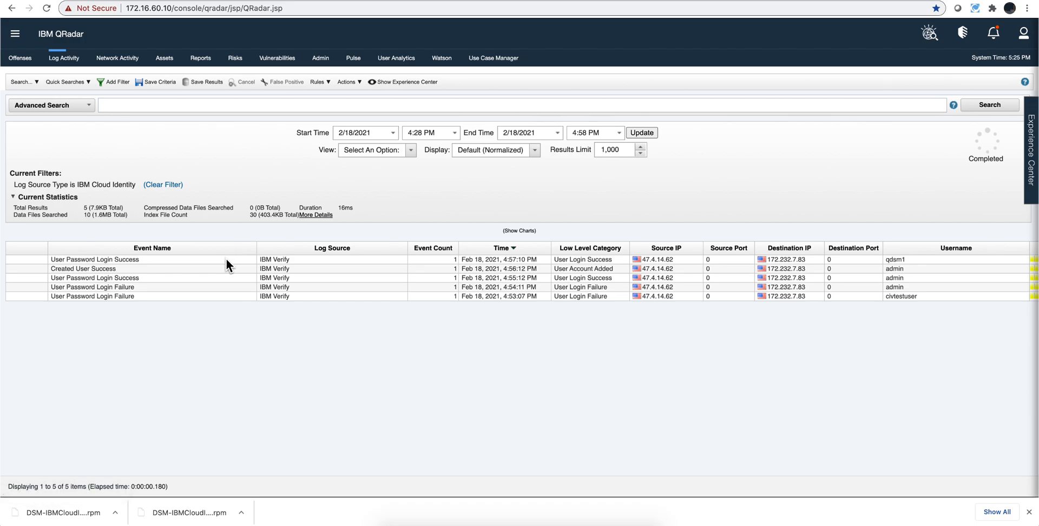
mouse_move(206, 264)
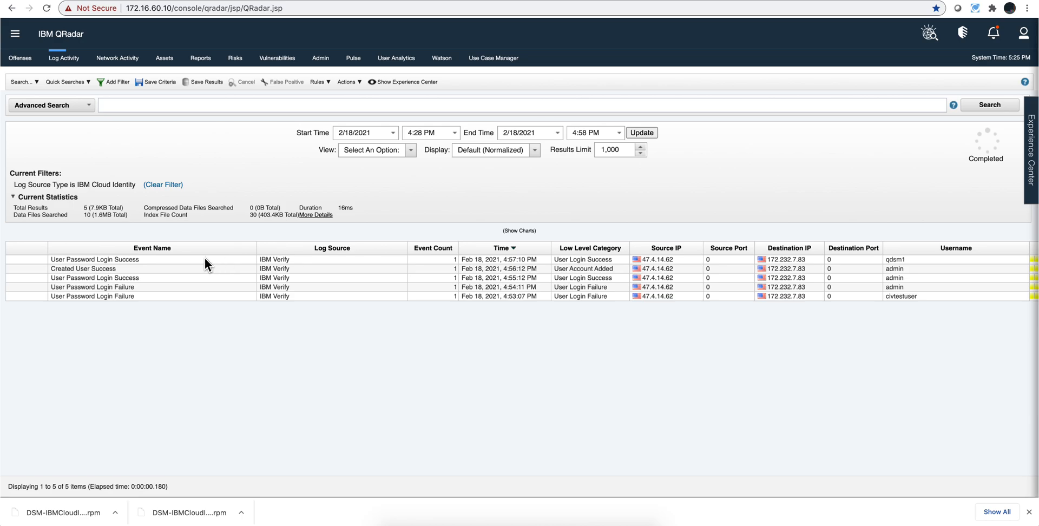
Step: Open the 4:54:11 PM admin User Password Login Failure event and review its payload details
left_click(93, 287)
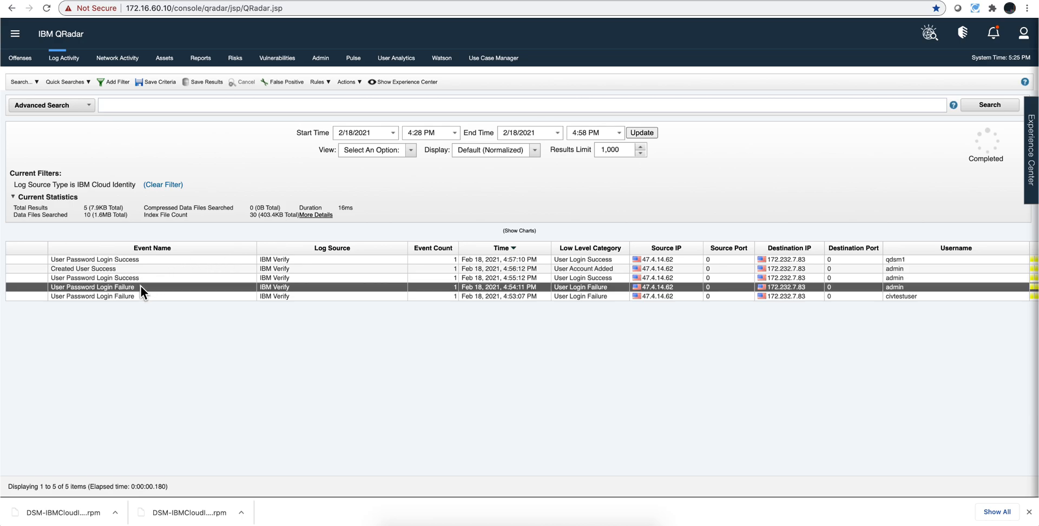
double_click(92, 287)
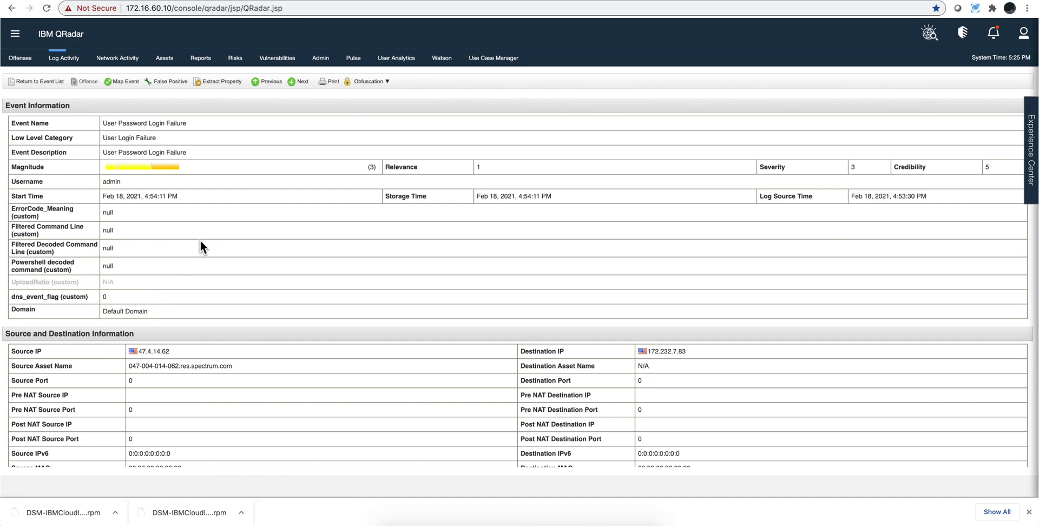
scroll("down", 3)
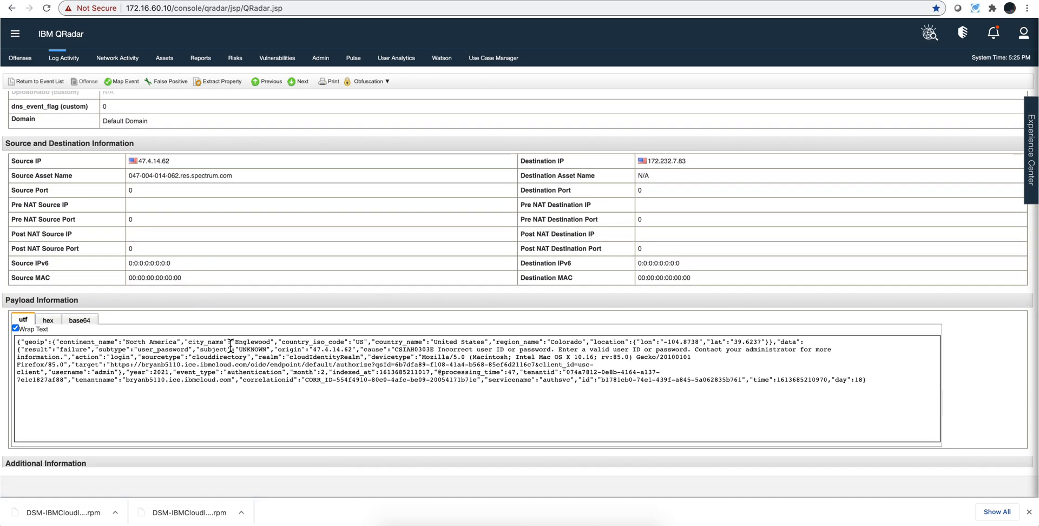
scroll("down", 3)
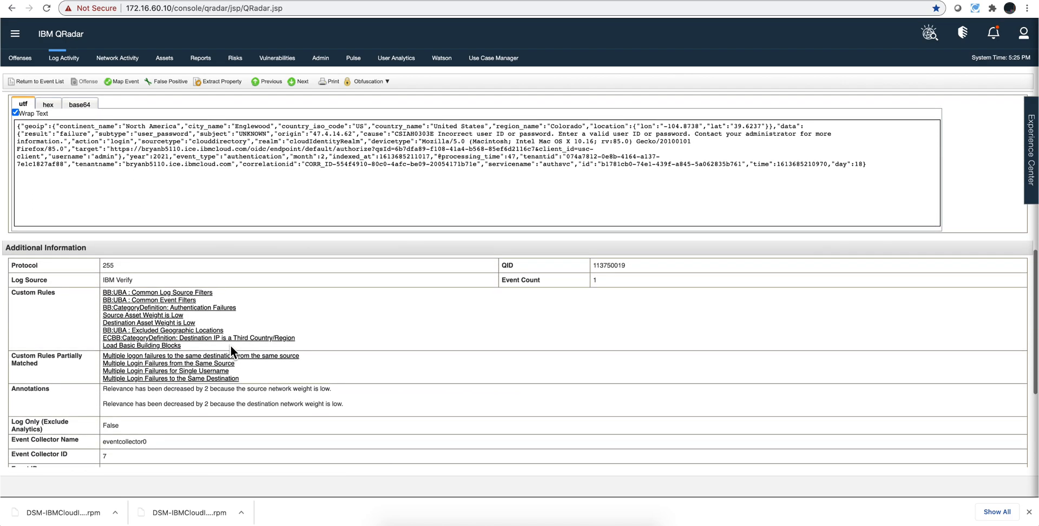
scroll("down", 3)
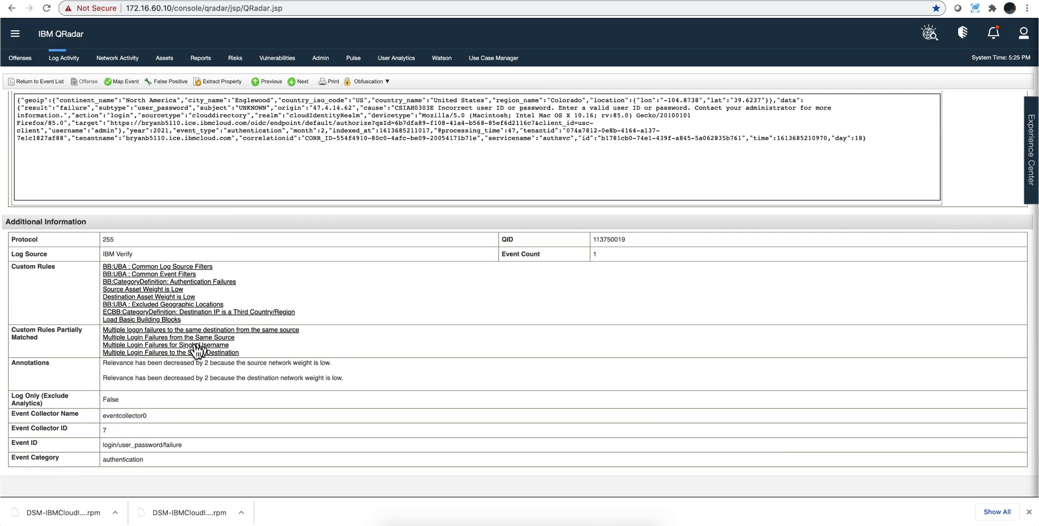
mouse_move(198, 344)
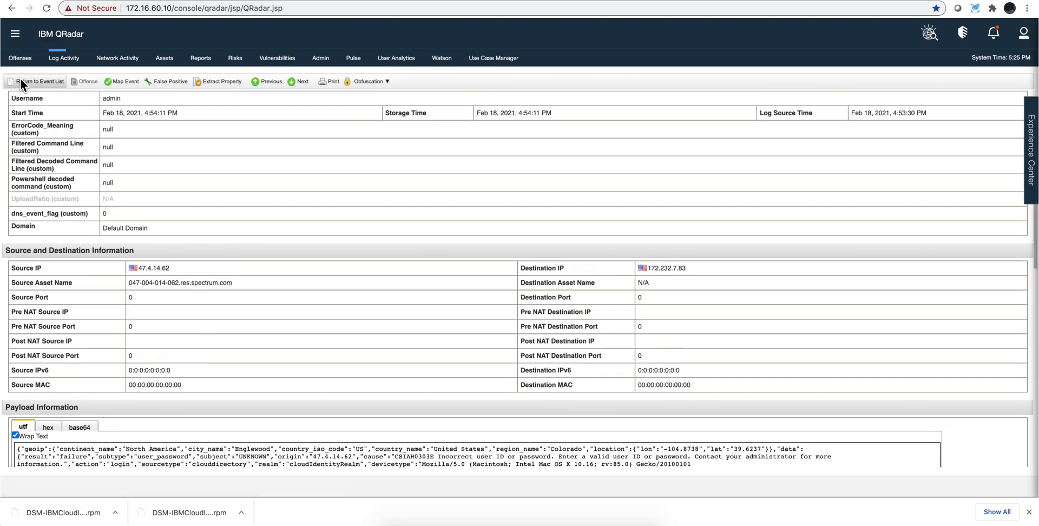
Step: Return to the event list and open the Use Case Manager showing 948 rules
left_click(39, 81)
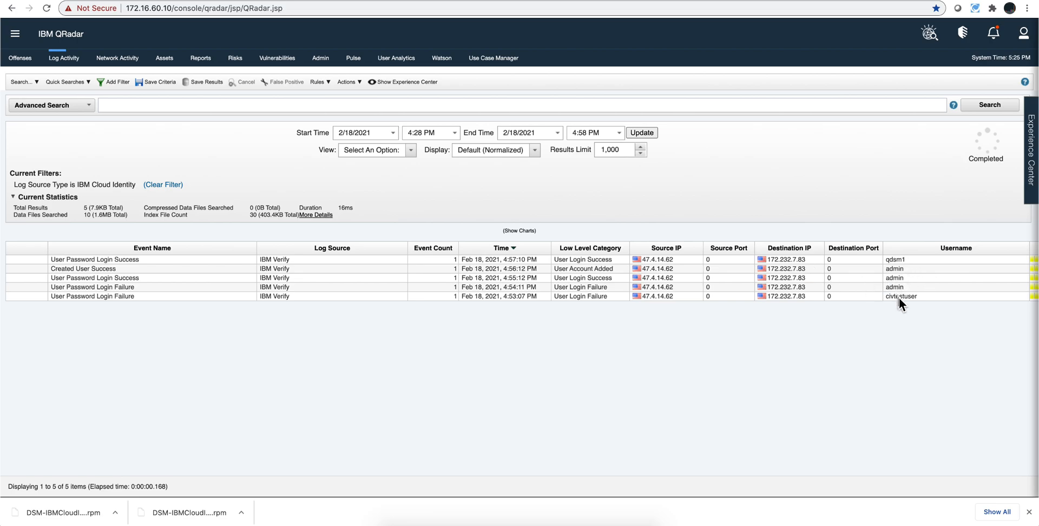
mouse_move(889, 274)
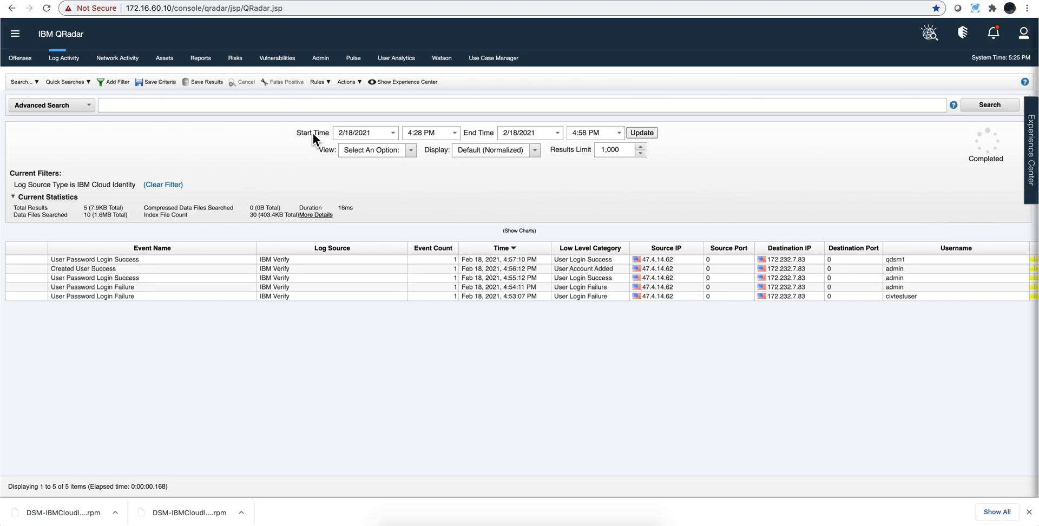
left_click(493, 58)
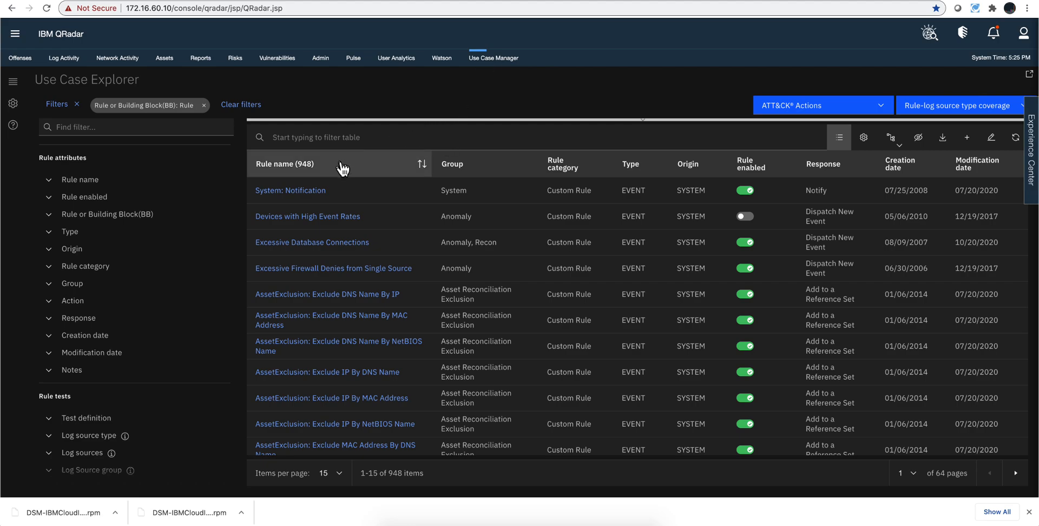
Step: Filter rules by the name 'login' to 33 results and page through them
left_click(136, 126)
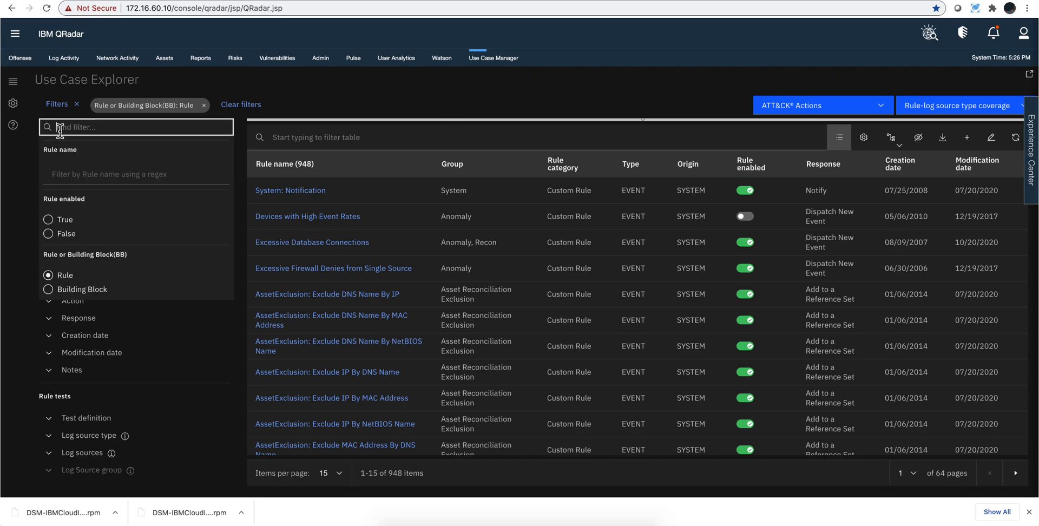
left_click(136, 174)
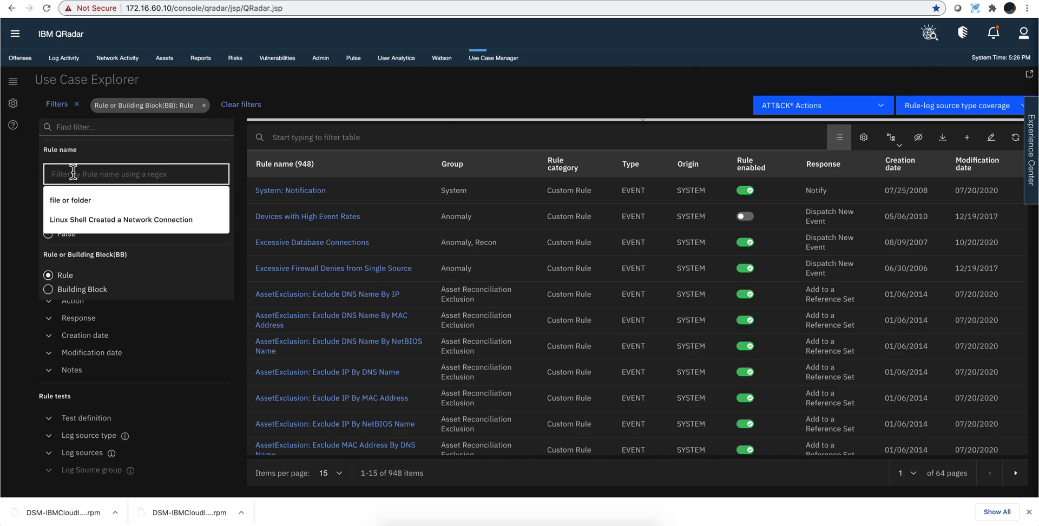
type("login")
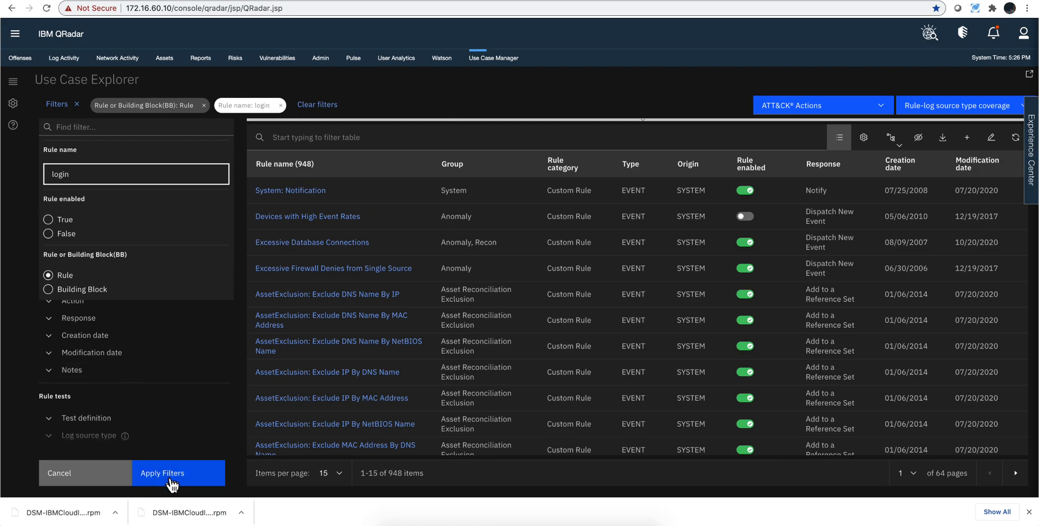
left_click(162, 473)
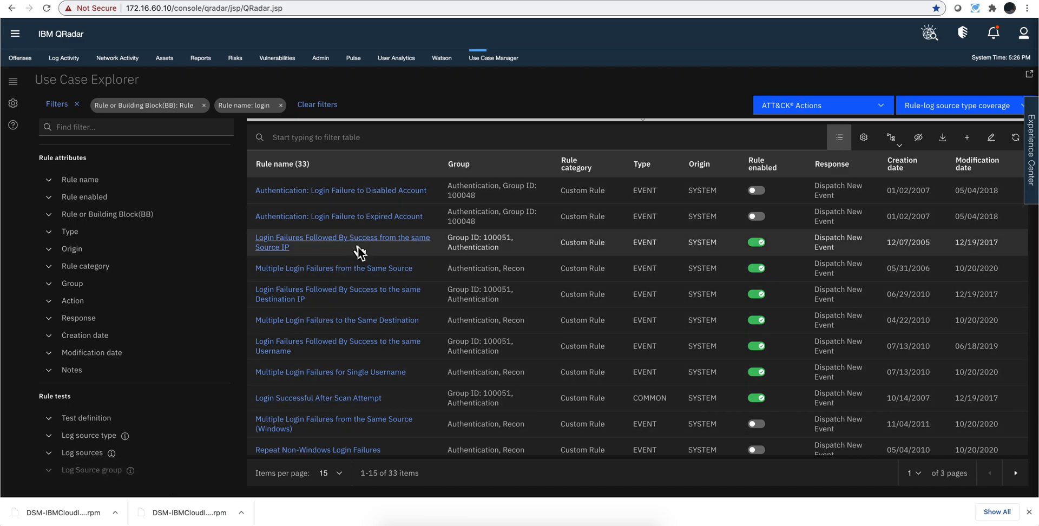
mouse_move(352, 405)
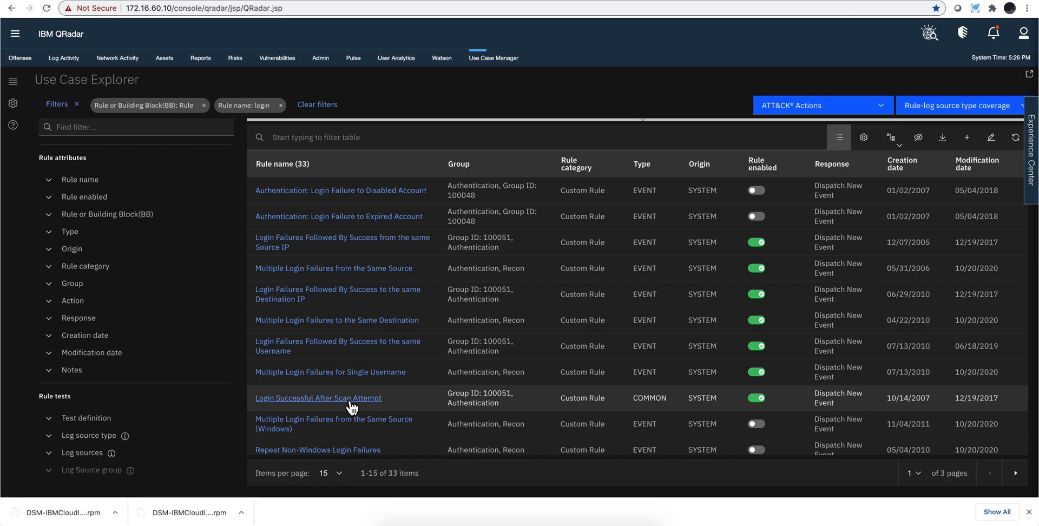
scroll("down", 3)
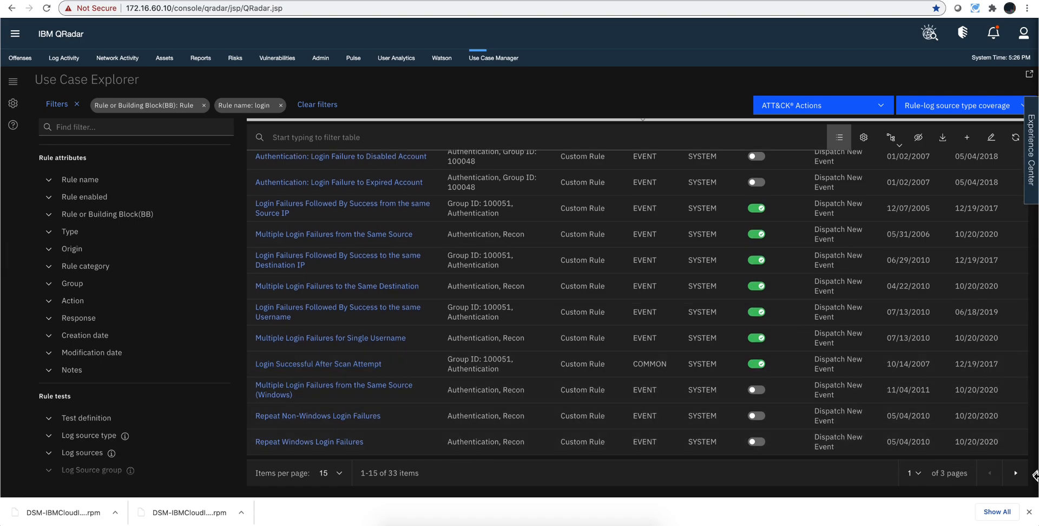
left_click(1015, 473)
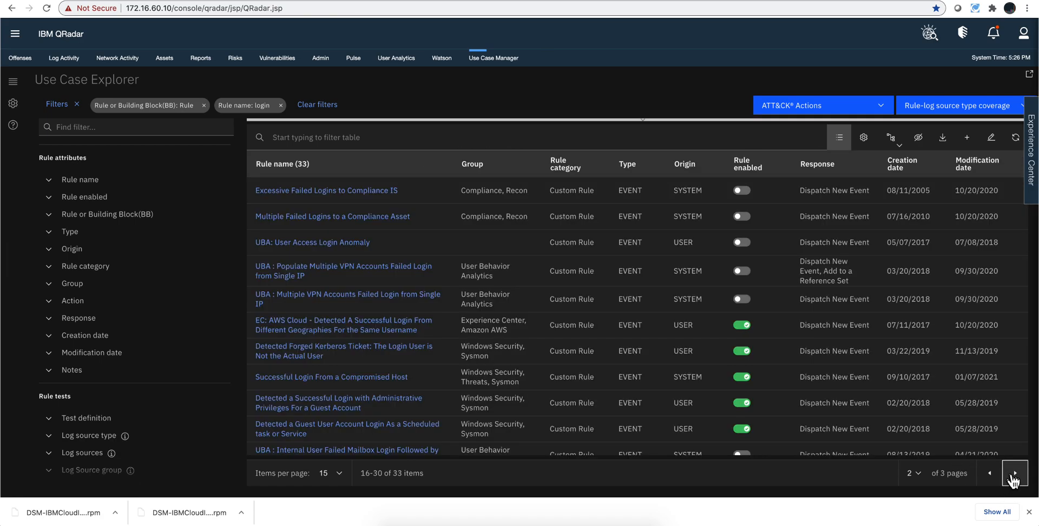
left_click(1013, 472)
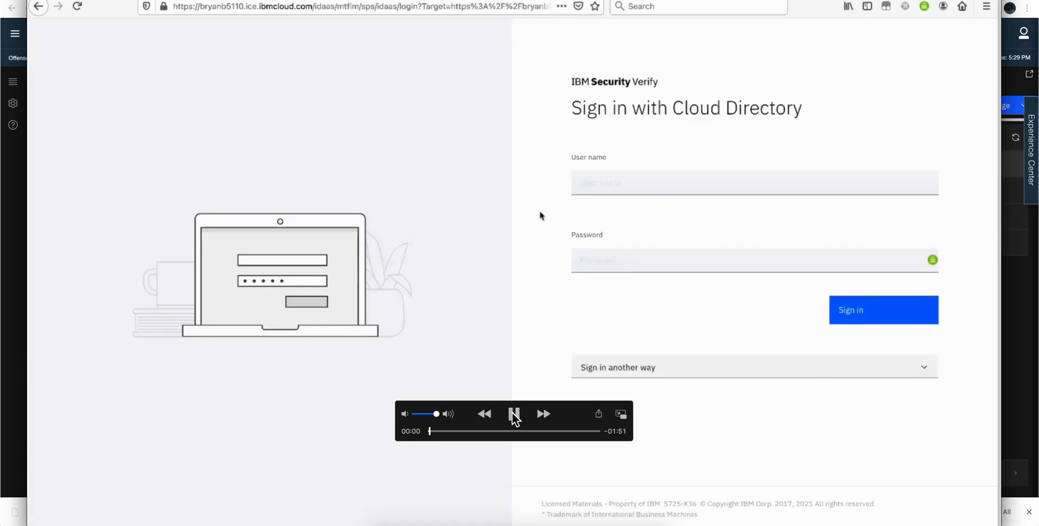
Step: Sign in to the IBM Security Verify tenant using the saved admin login
left_click(754, 183)
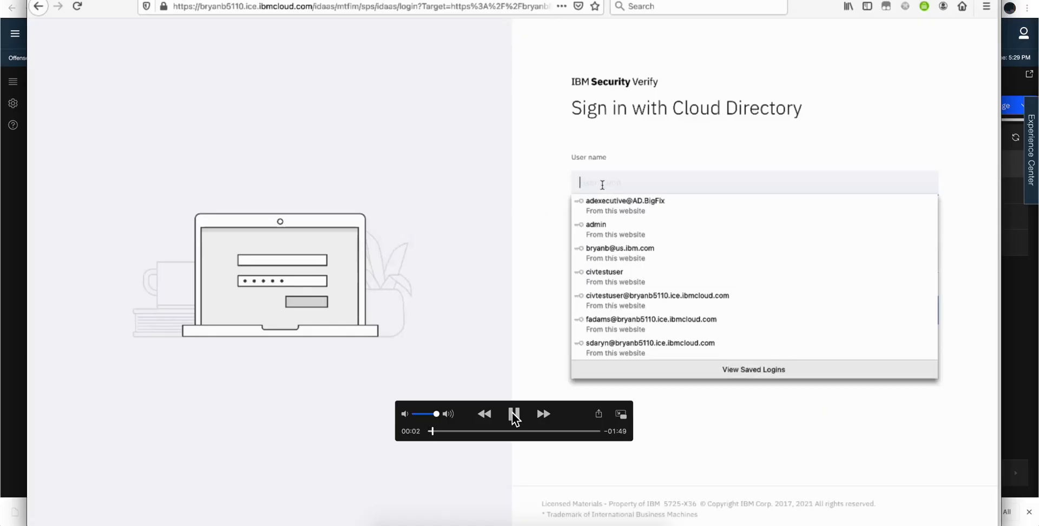
left_click(595, 224)
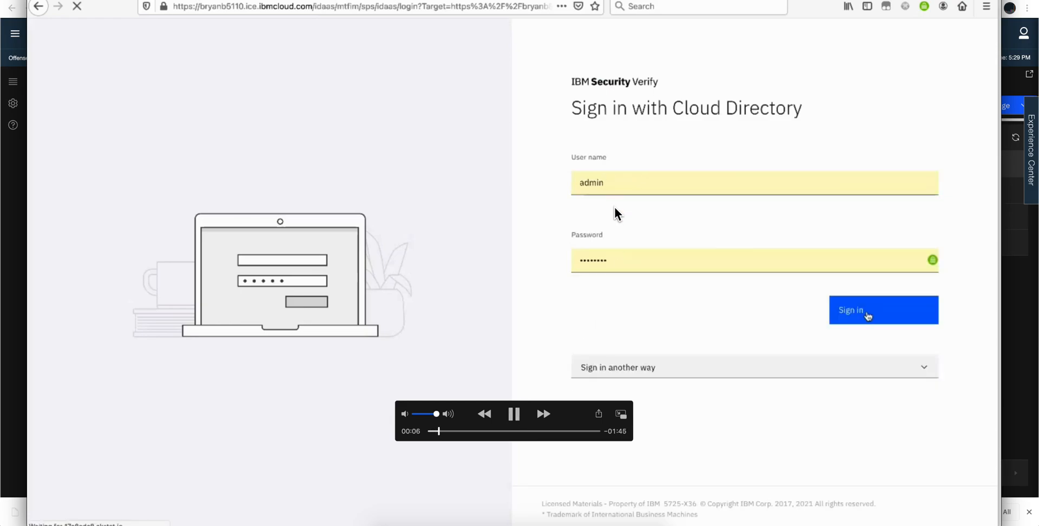
left_click(882, 310)
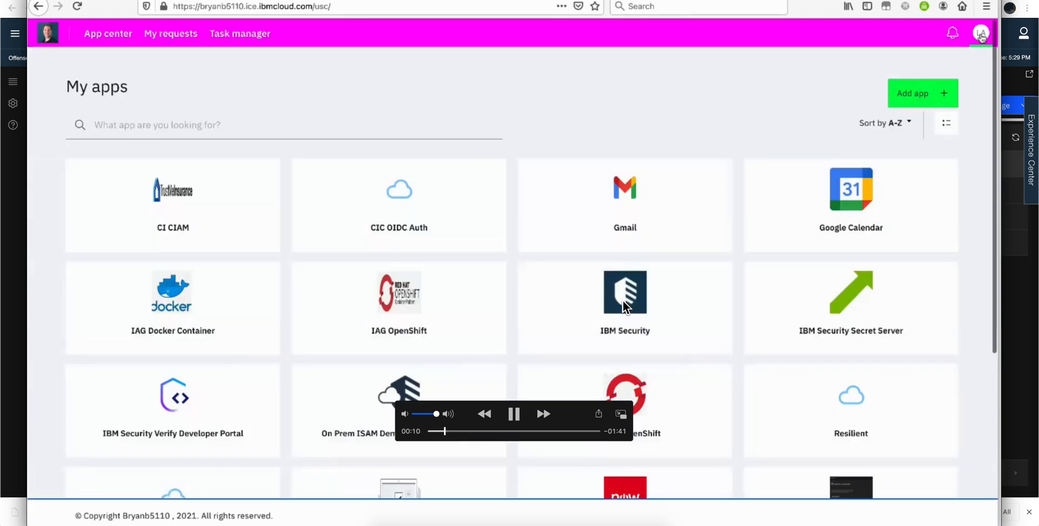
Step: Switch from My apps to the administrator console from the LA account menu
left_click(981, 33)
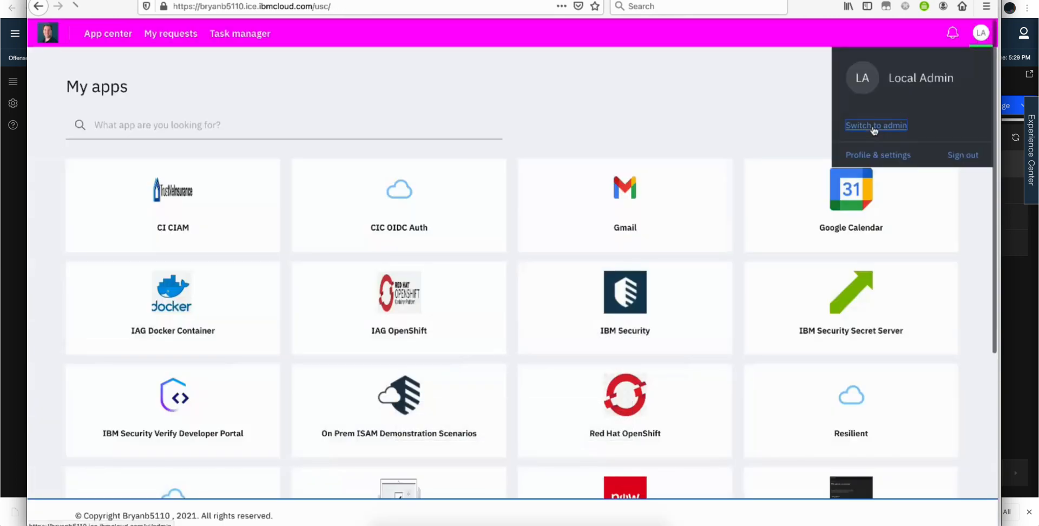
left_click(876, 125)
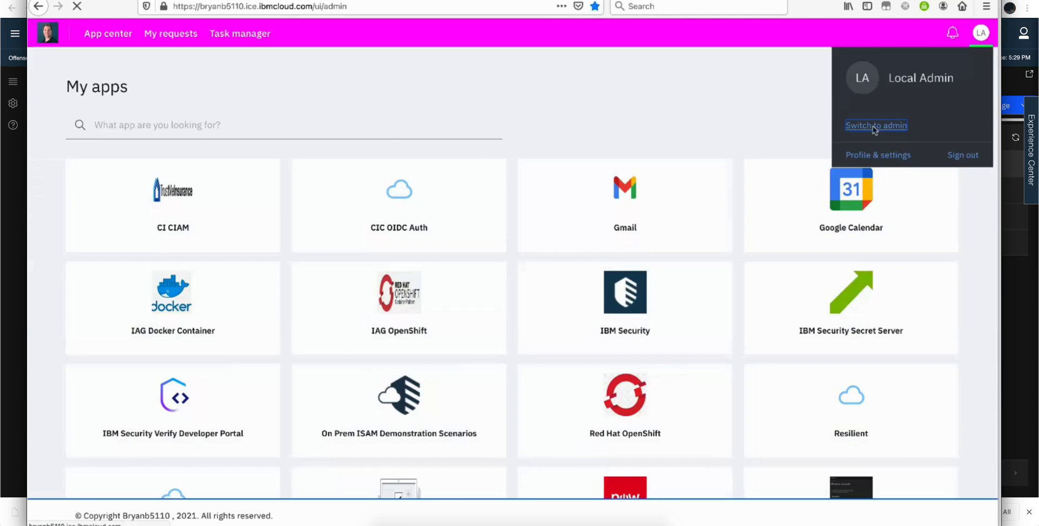
left_click(876, 125)
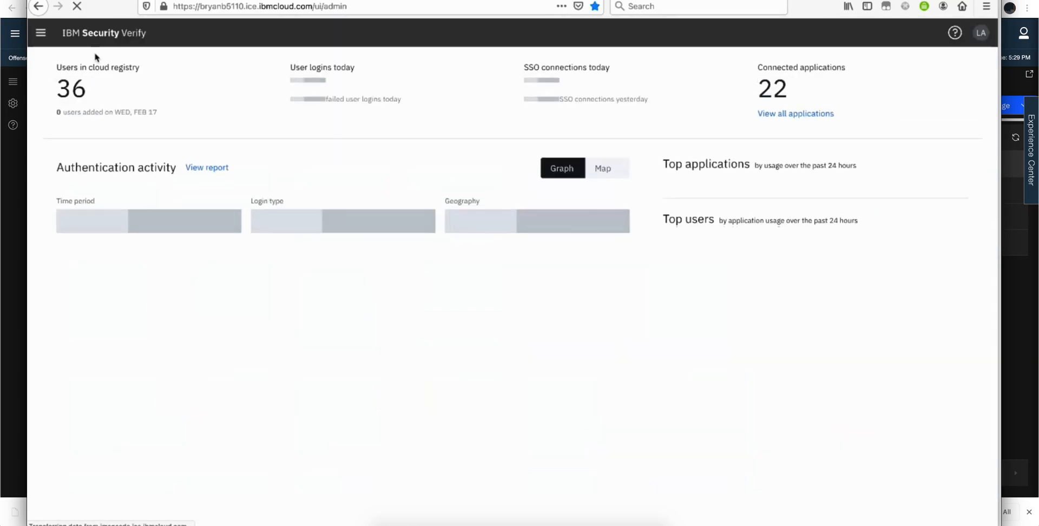
Step: Go to Configuration > API access and edit the QRadar_Verify_Integration API client
left_click(40, 33)
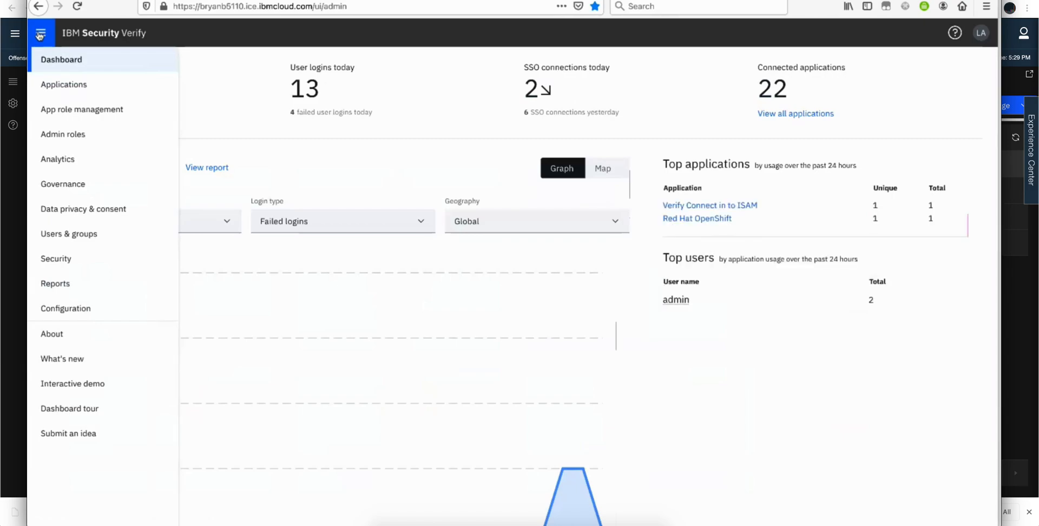
mouse_move(41, 33)
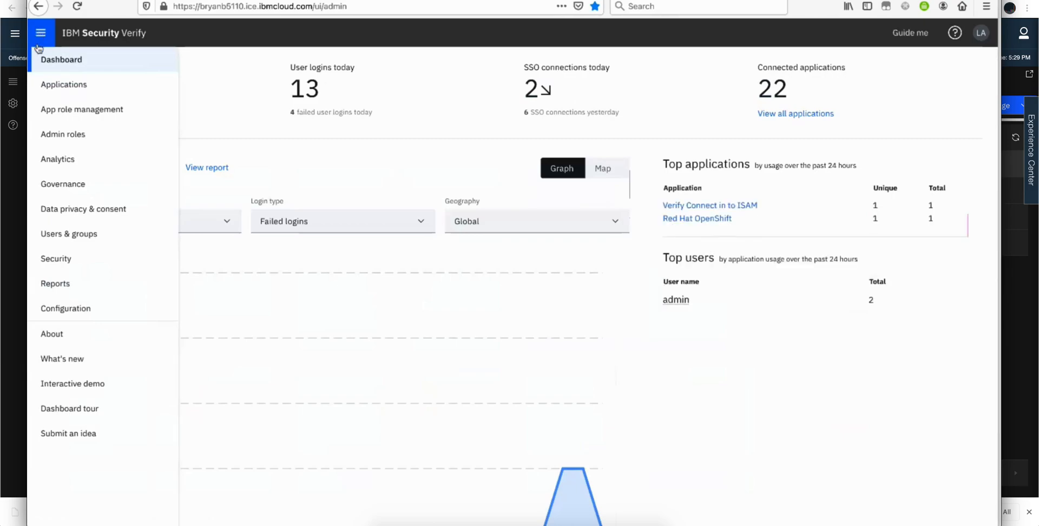
left_click(64, 307)
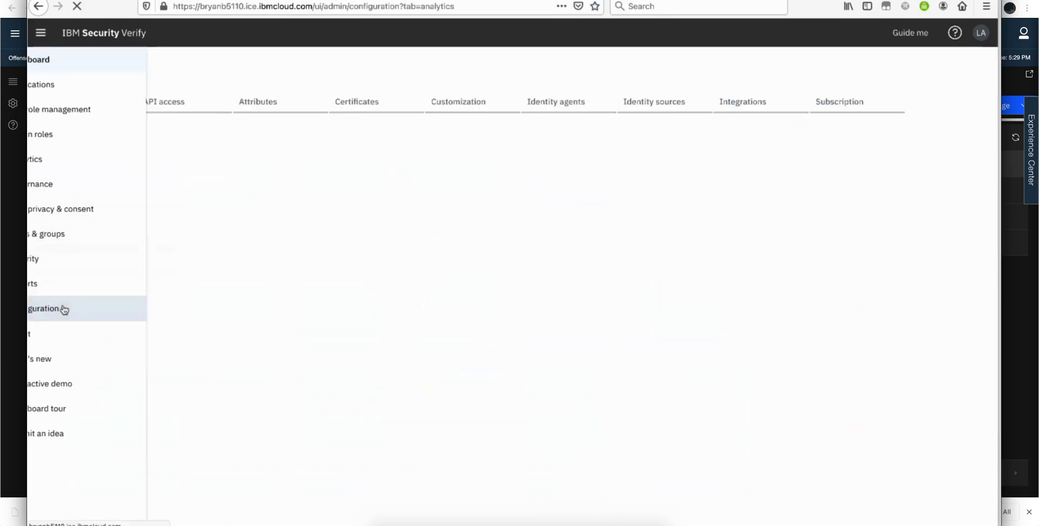
left_click(45, 308)
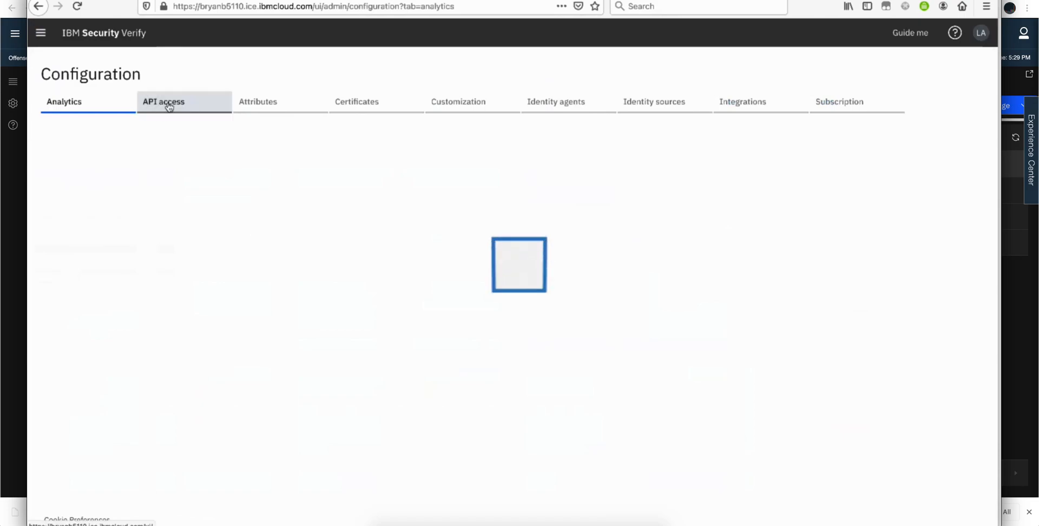
left_click(163, 101)
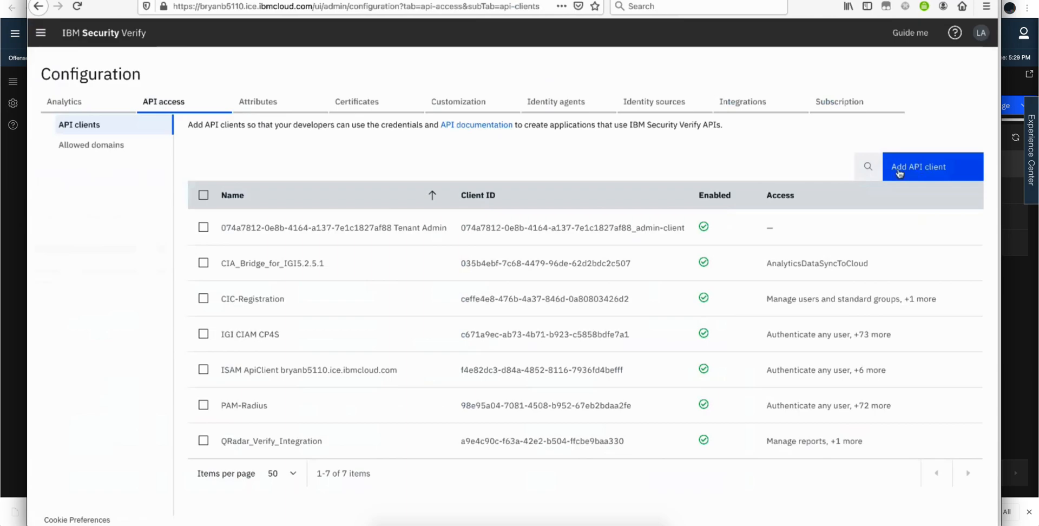
mouse_move(259, 448)
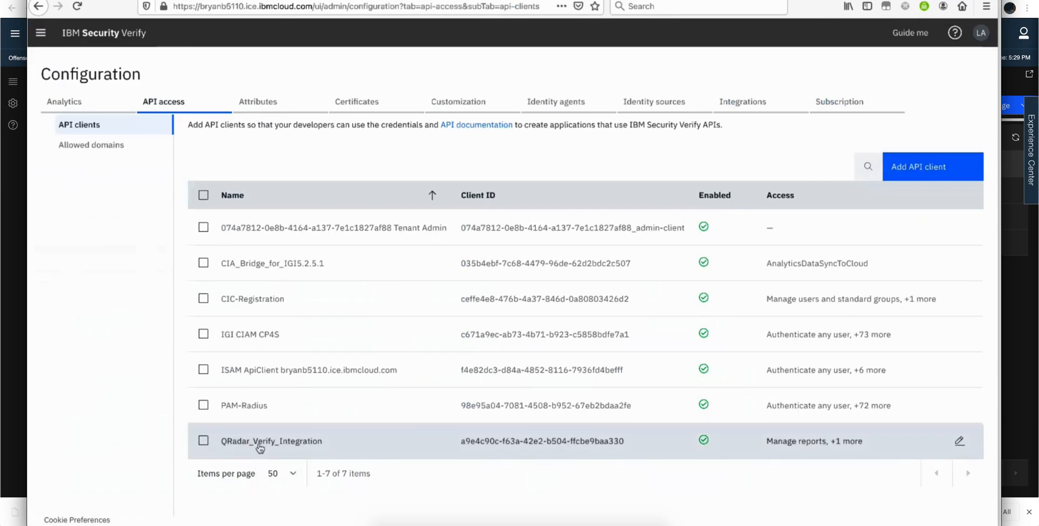
mouse_move(274, 443)
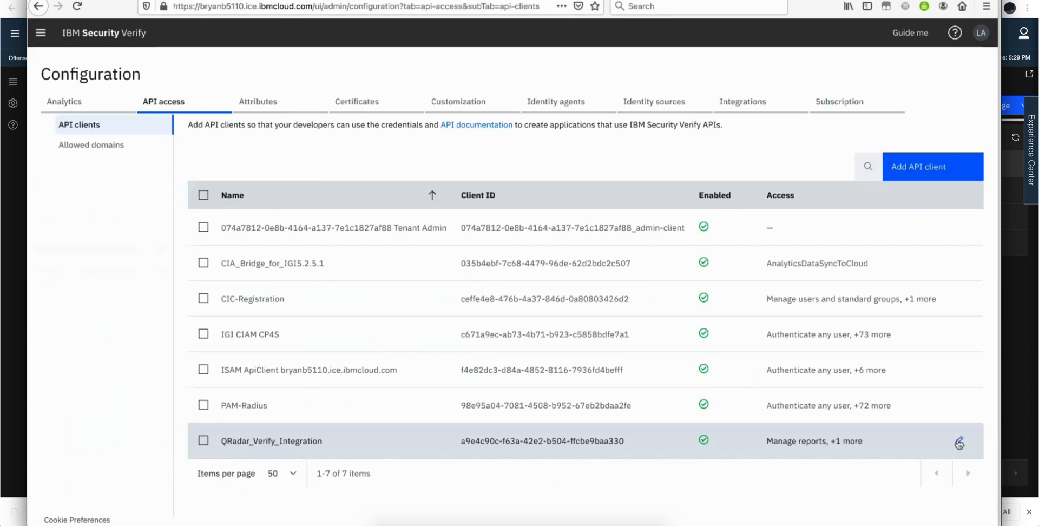
left_click(959, 443)
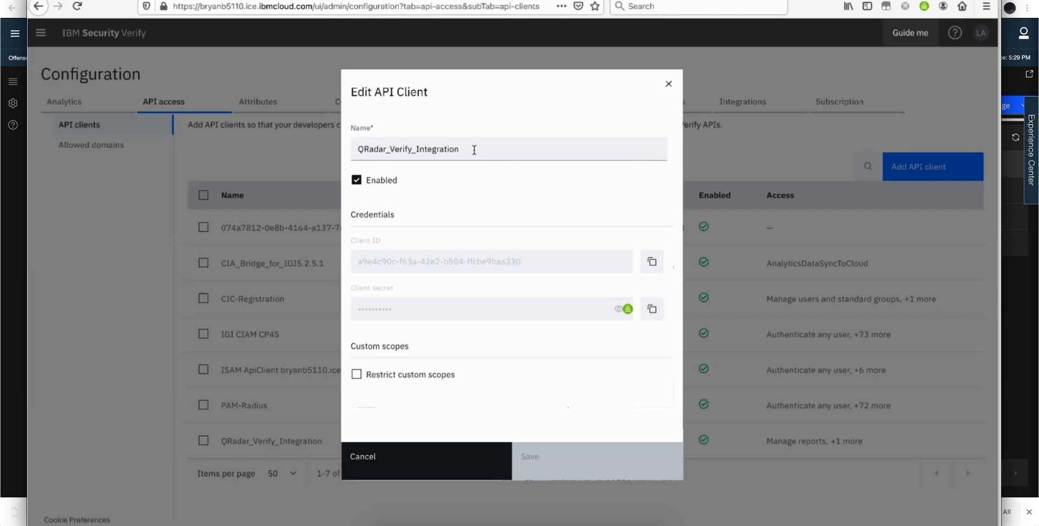
scroll("down", 3)
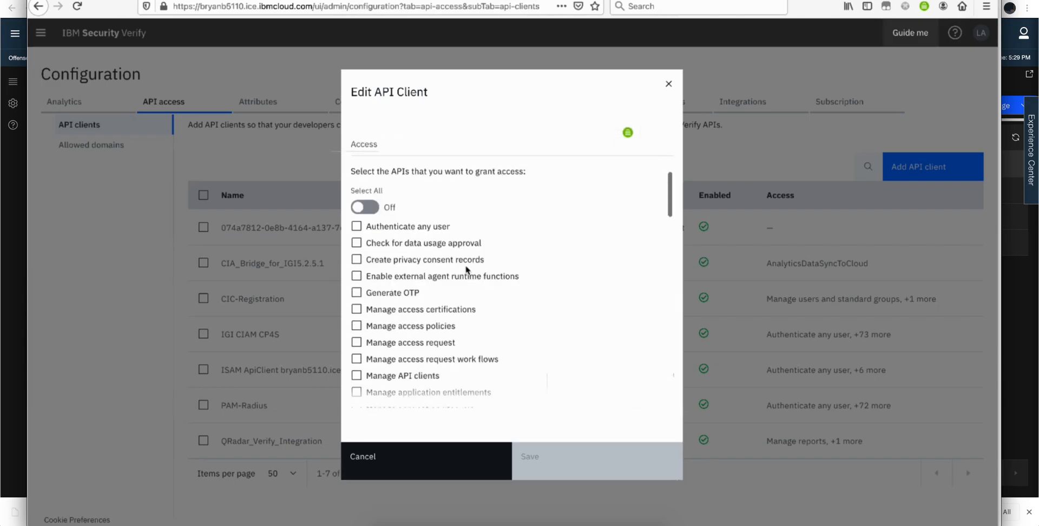
scroll("down", 3)
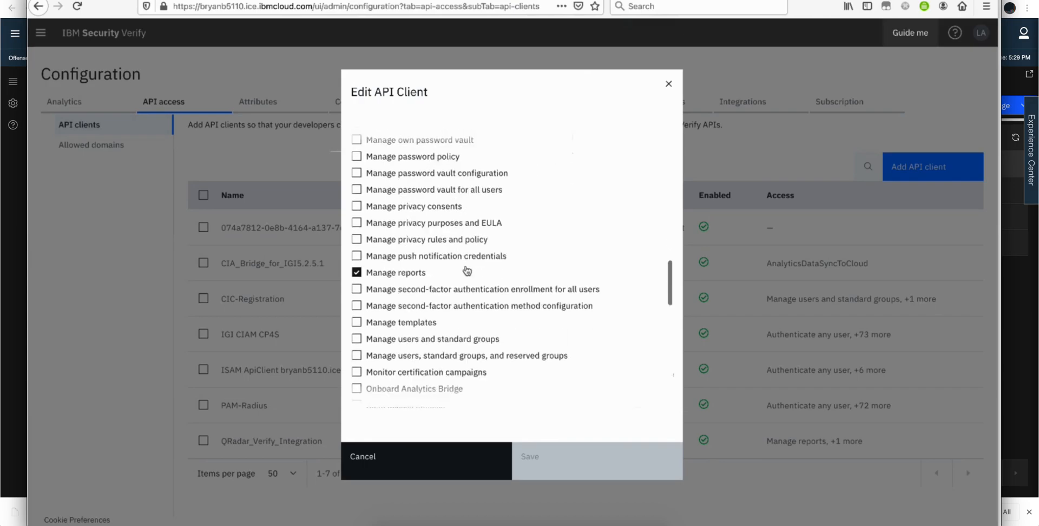
scroll("down", 3)
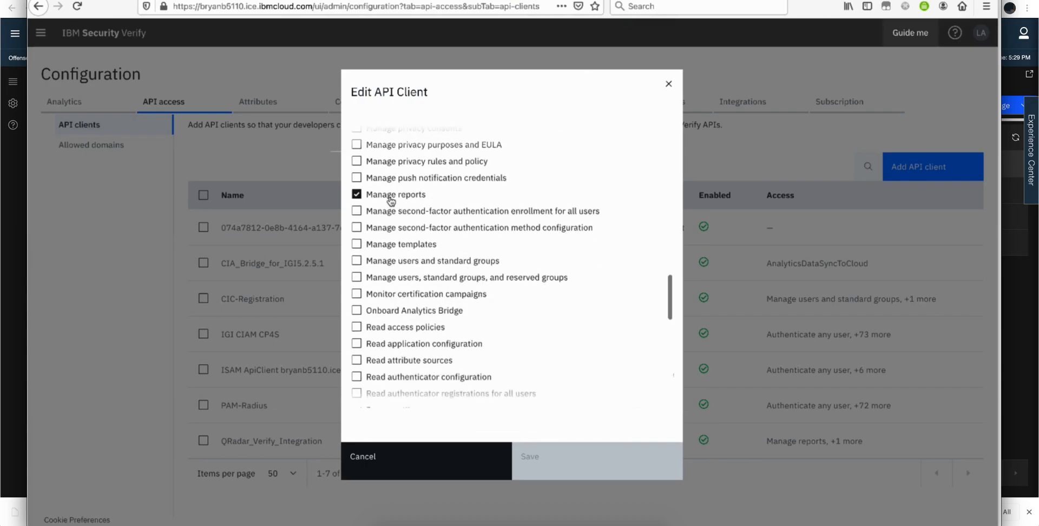
scroll("down", 3)
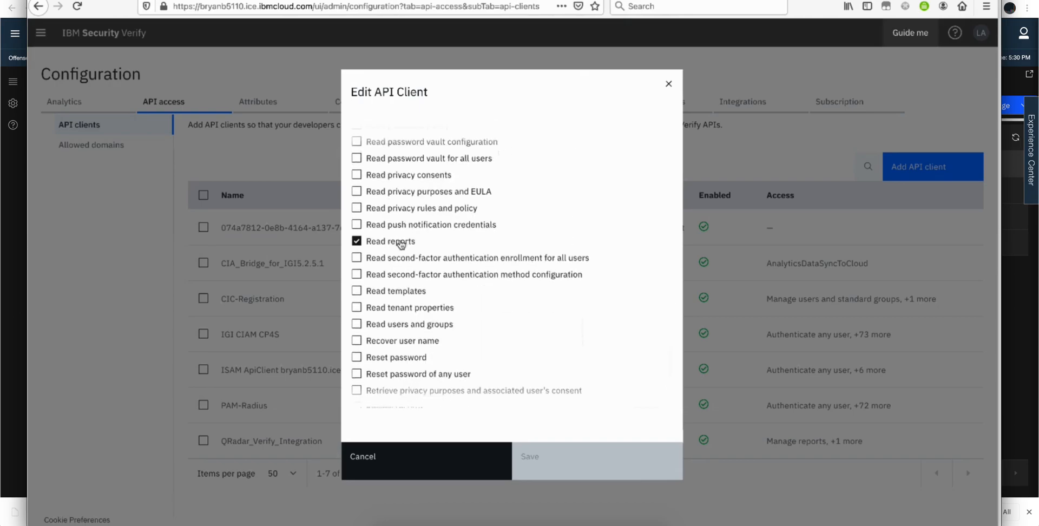
mouse_move(424, 460)
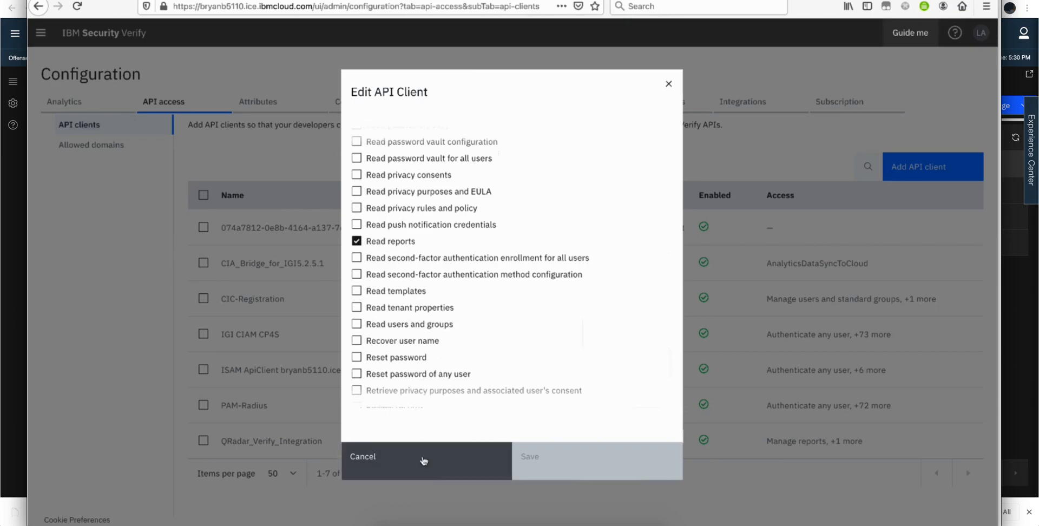
left_click(362, 455)
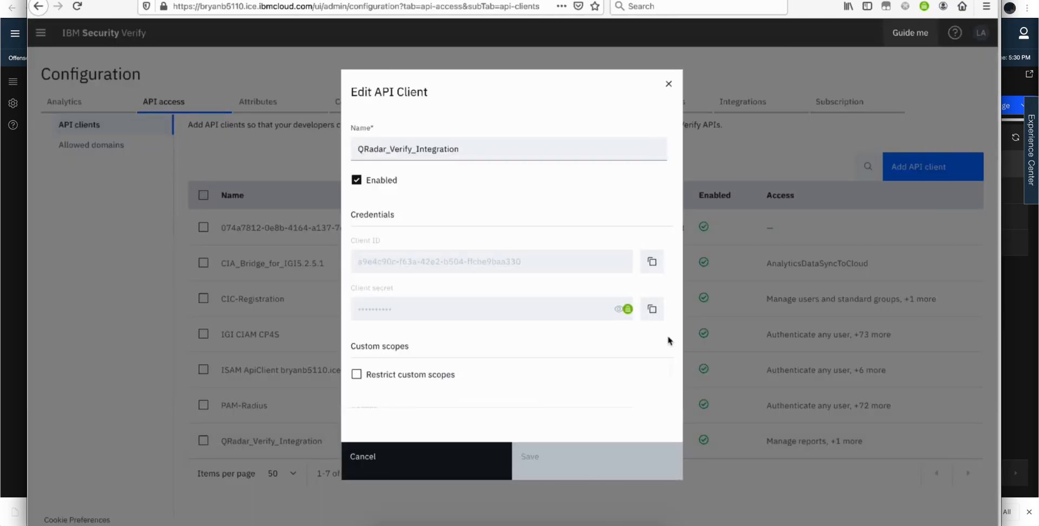
mouse_move(482, 285)
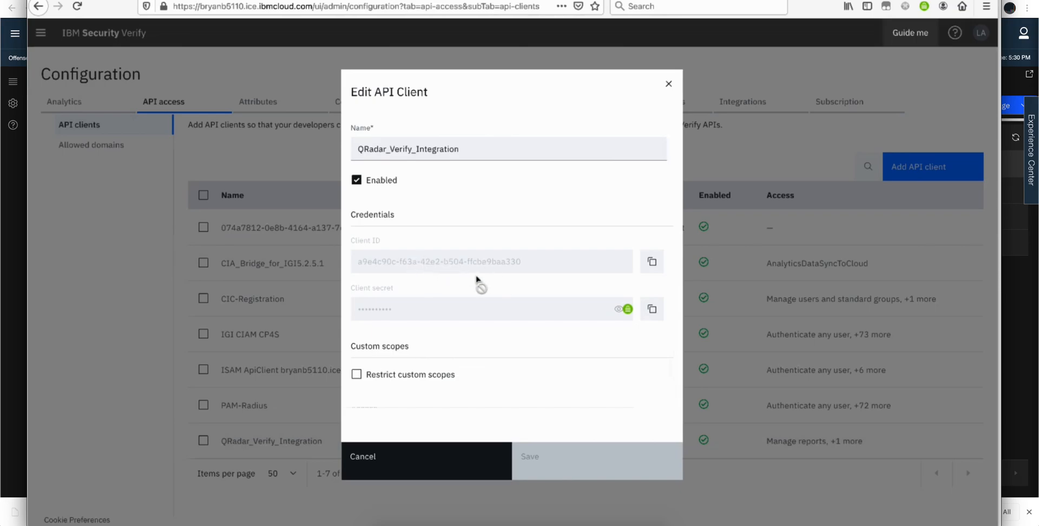
mouse_move(425, 318)
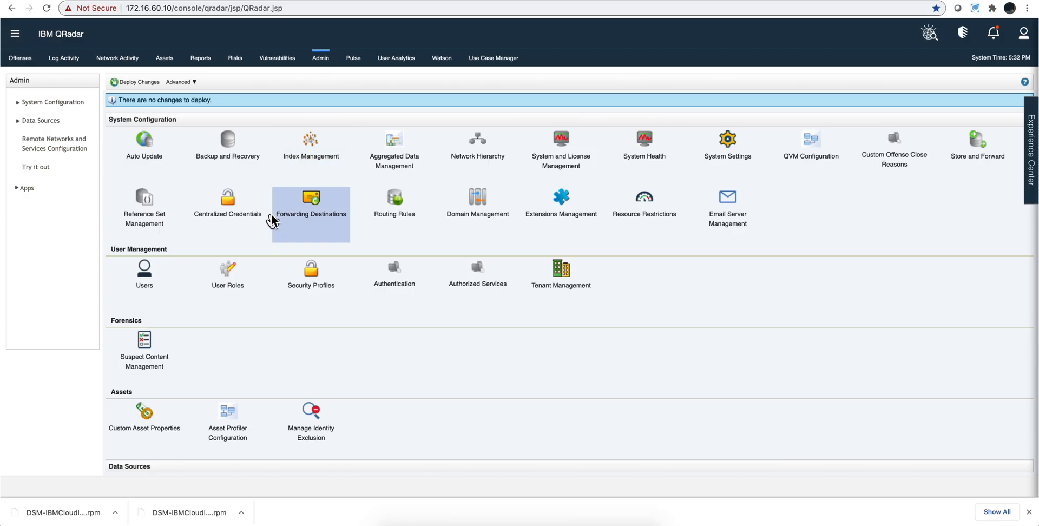
Step: Open the Log Source Management app from the Admin Data Sources section
scroll("down", 3)
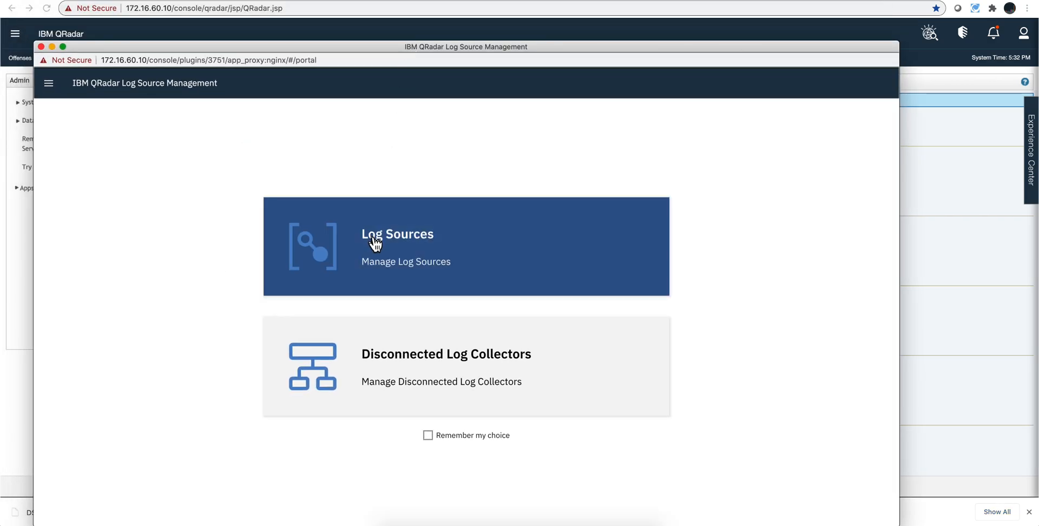
left_click(398, 233)
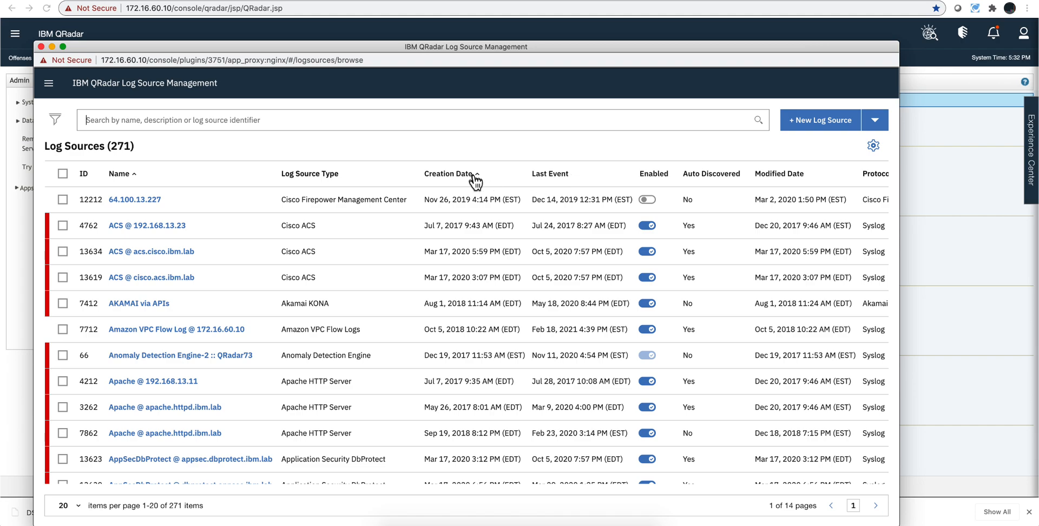
Step: Sort log sources by Creation Date newest first and open the IBM Verify entry
left_click(449, 174)
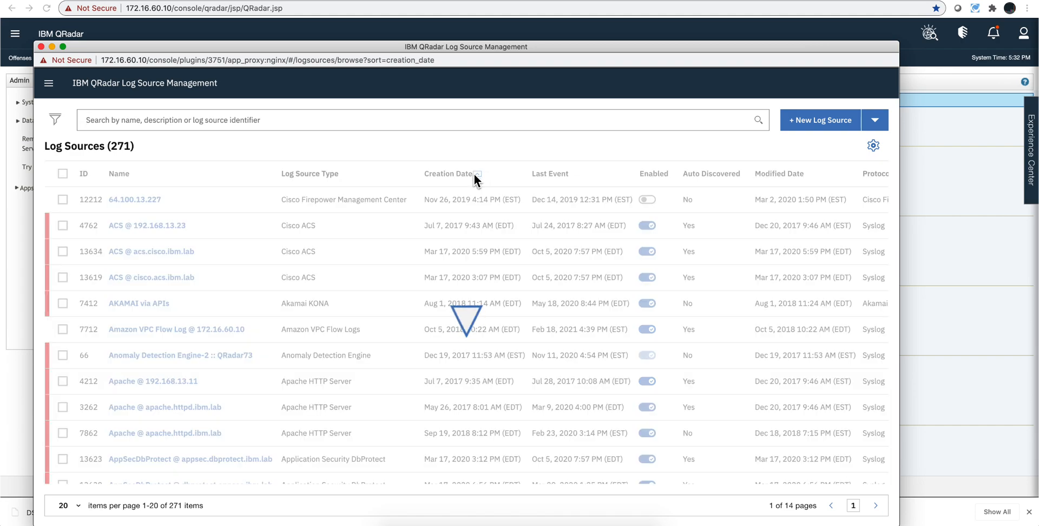
left_click(451, 174)
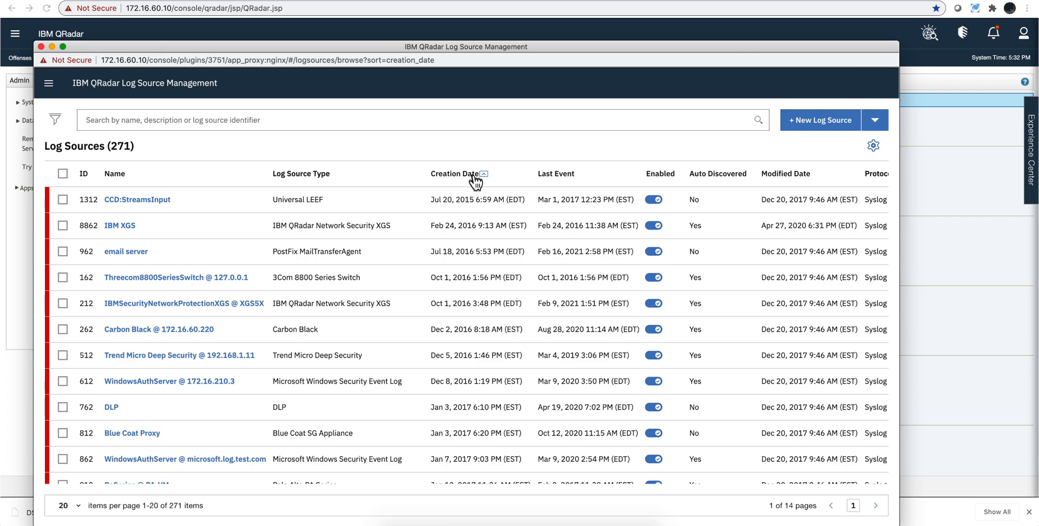
left_click(455, 173)
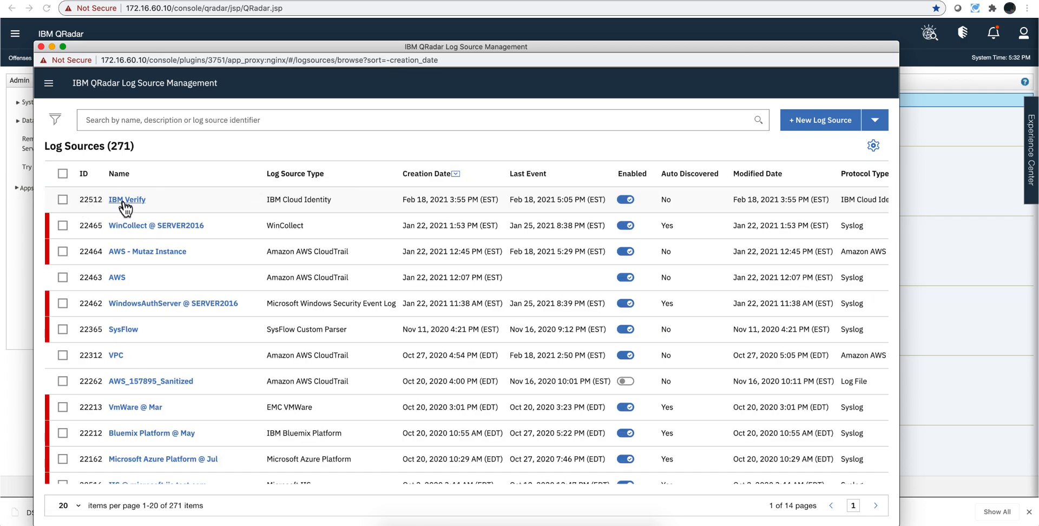
left_click(126, 199)
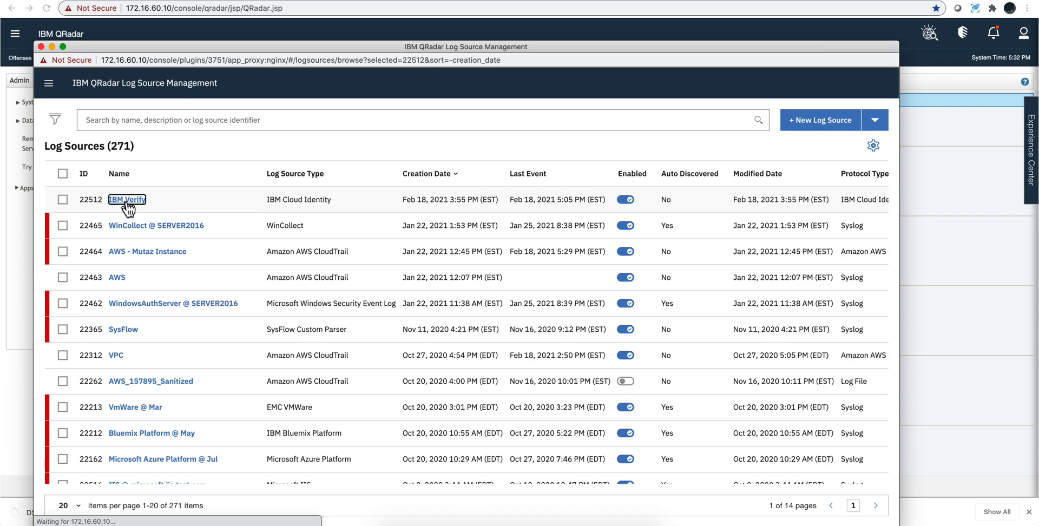
left_click(126, 199)
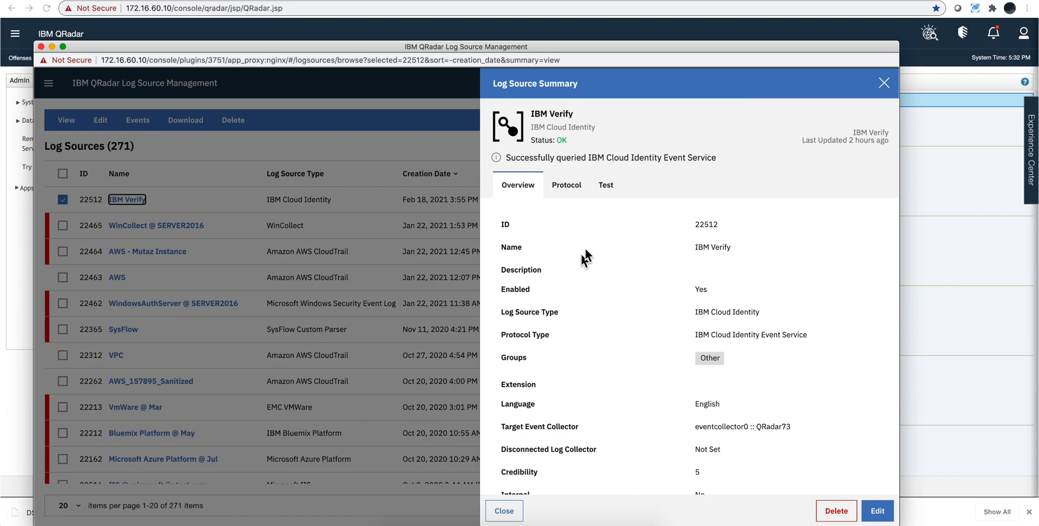
left_click(883, 83)
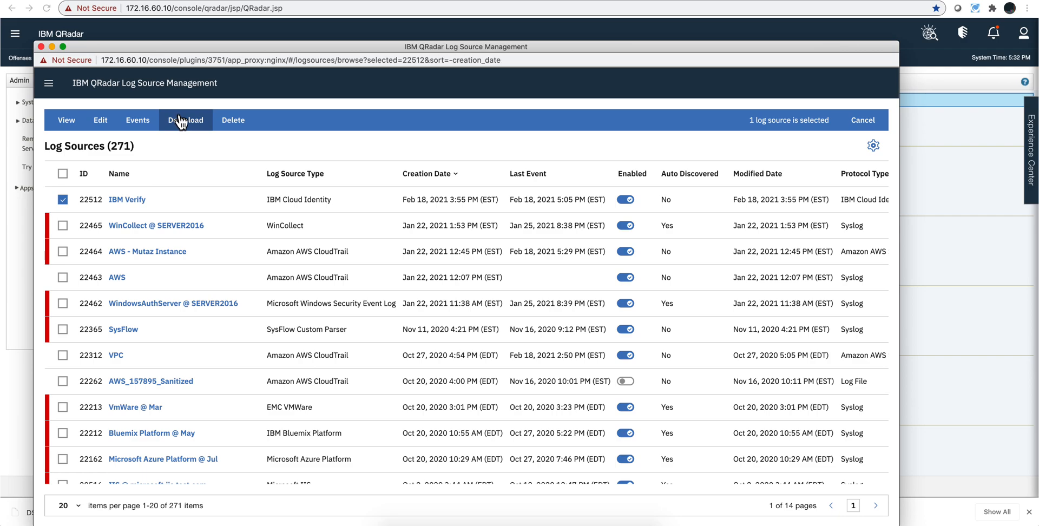
mouse_move(154, 130)
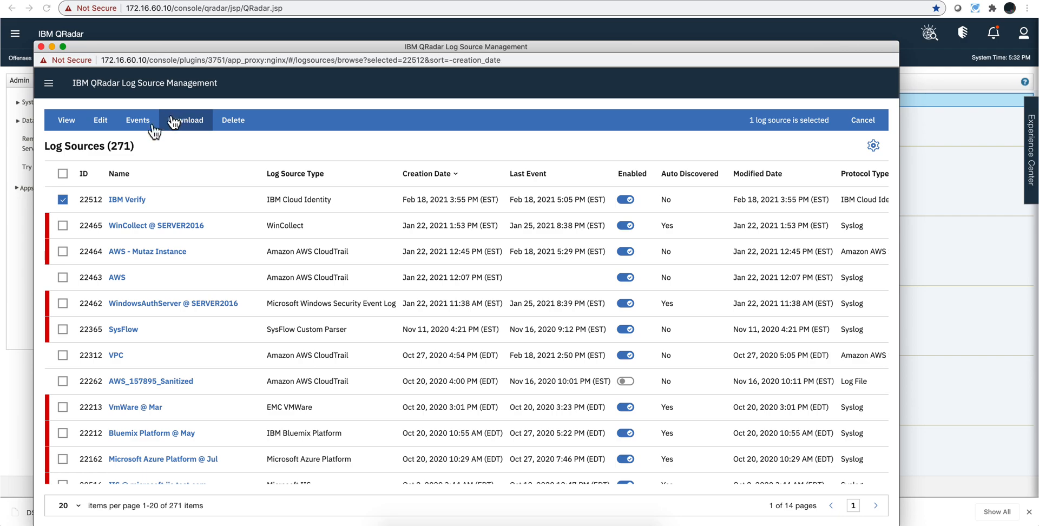
mouse_move(123, 205)
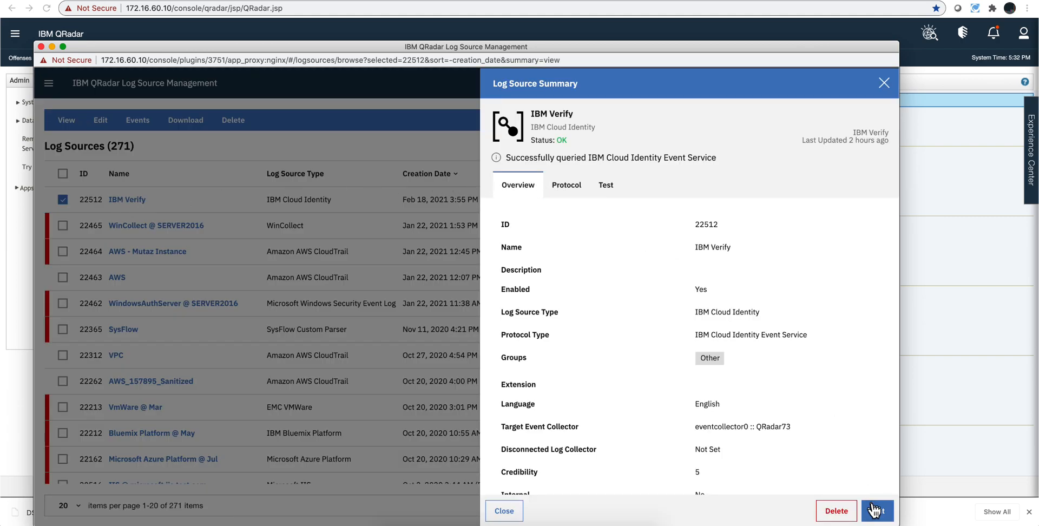
Step: Edit the IBM Verify log source, keeping IBM Cloud Identity Event Service as protocol type
left_click(876, 511)
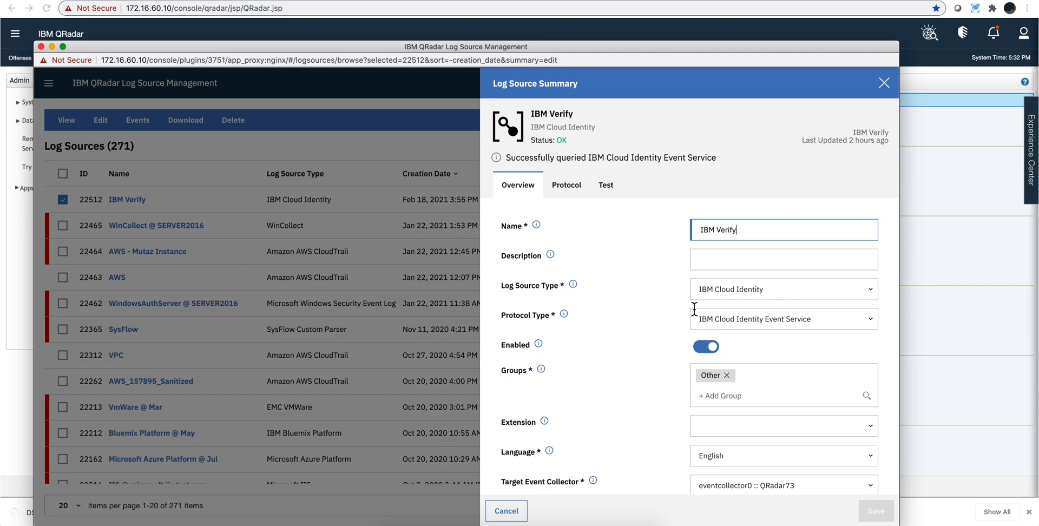
double_click(714, 229)
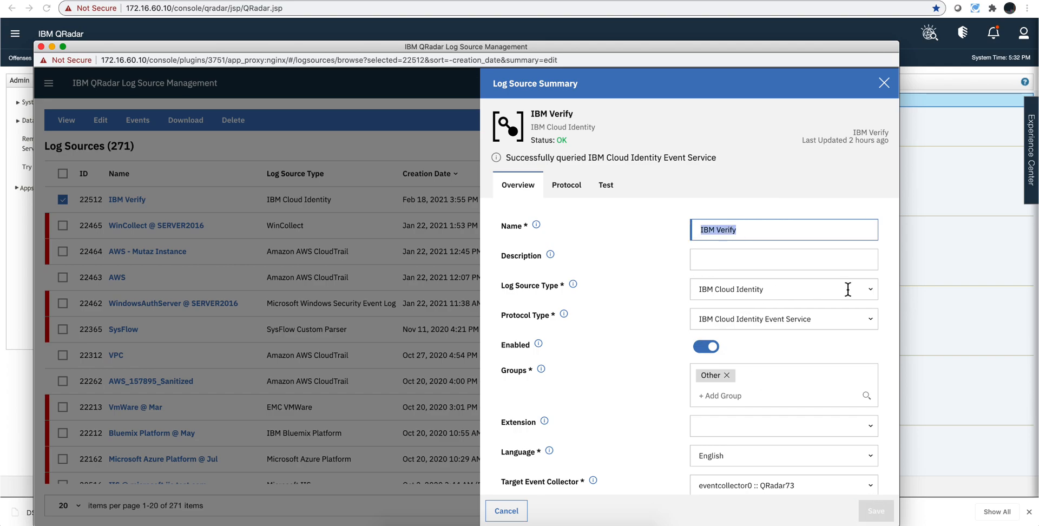
mouse_move(871, 298)
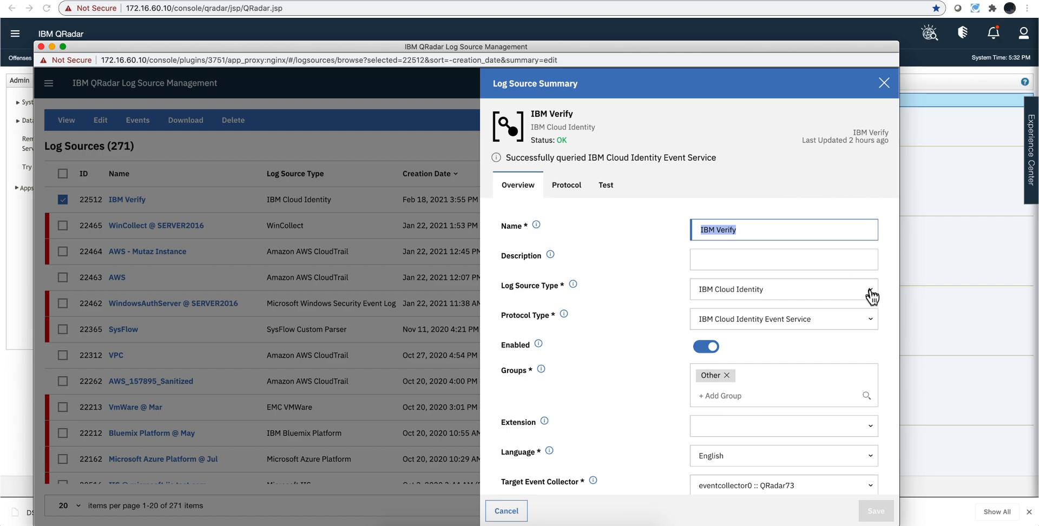
mouse_move(872, 293)
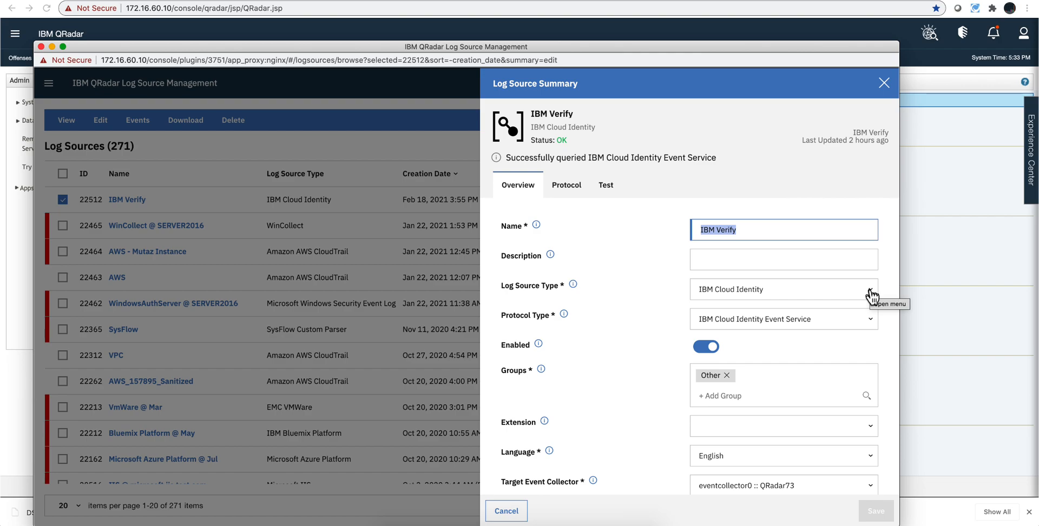
mouse_move(768, 287)
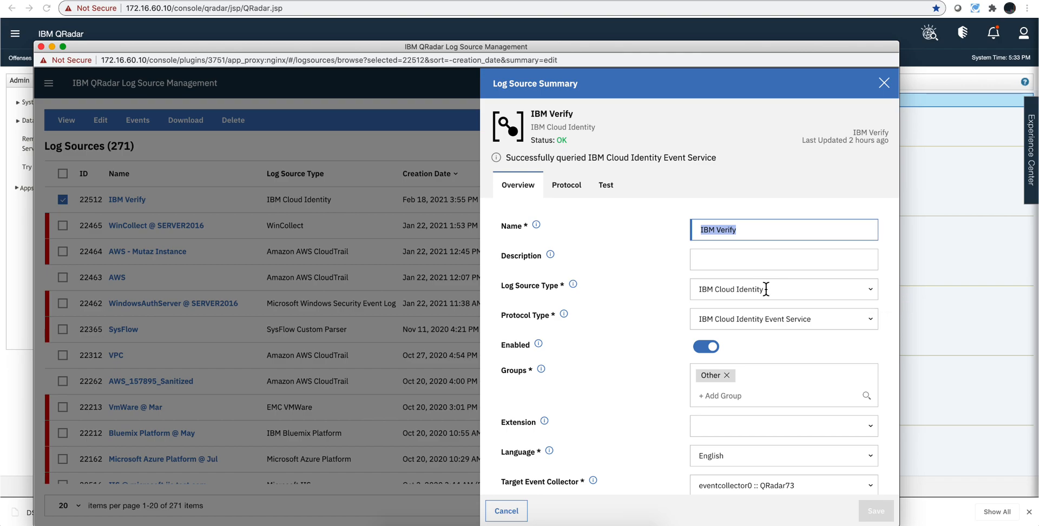
mouse_move(743, 318)
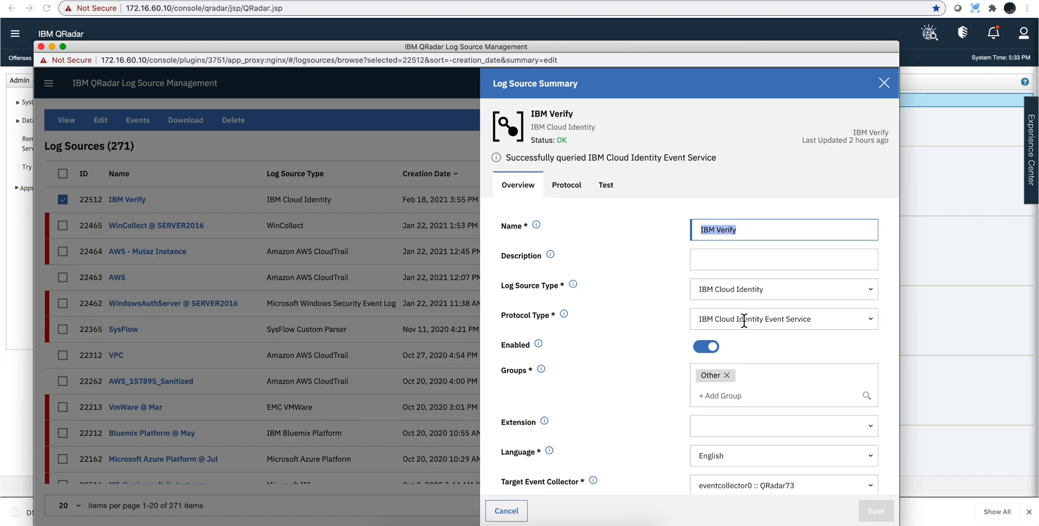
mouse_move(799, 319)
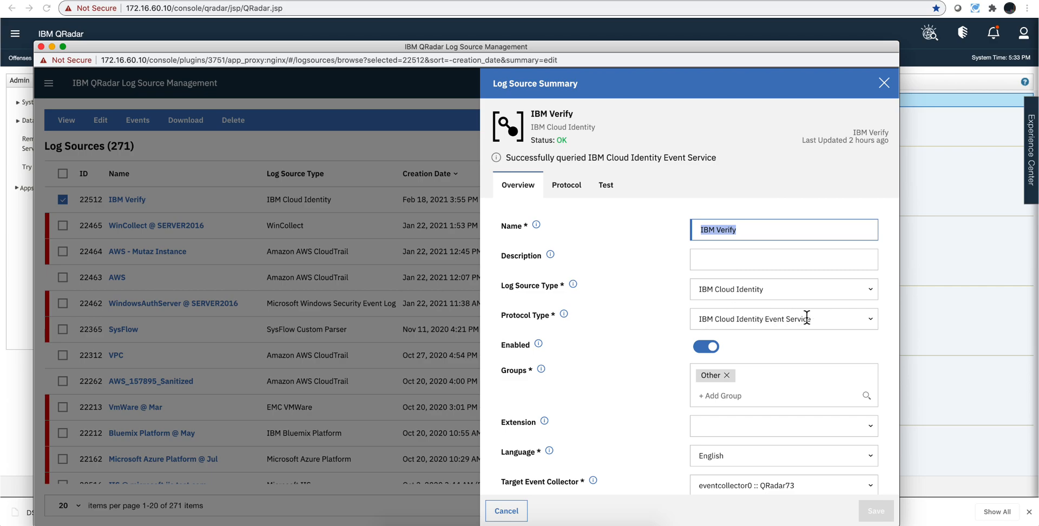
left_click(783, 319)
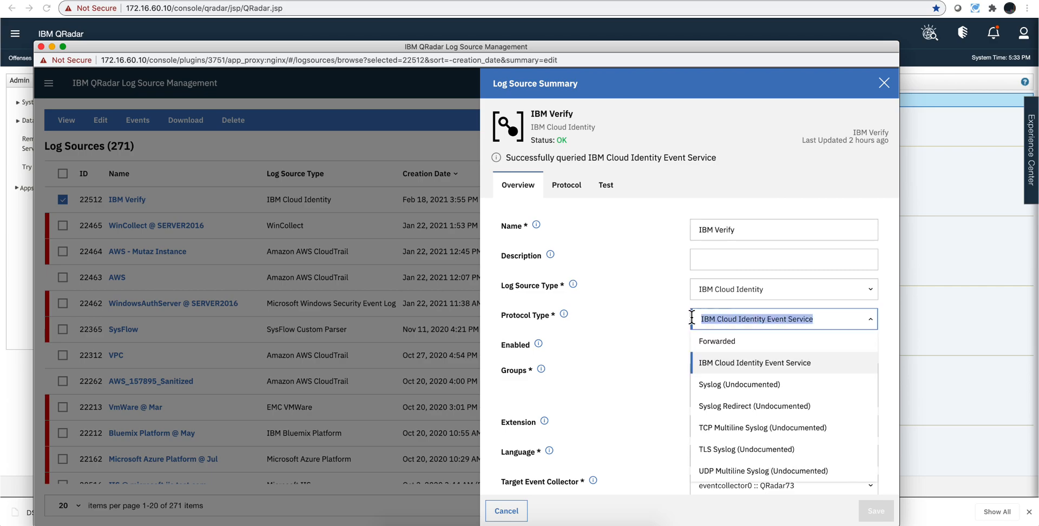
left_click(754, 362)
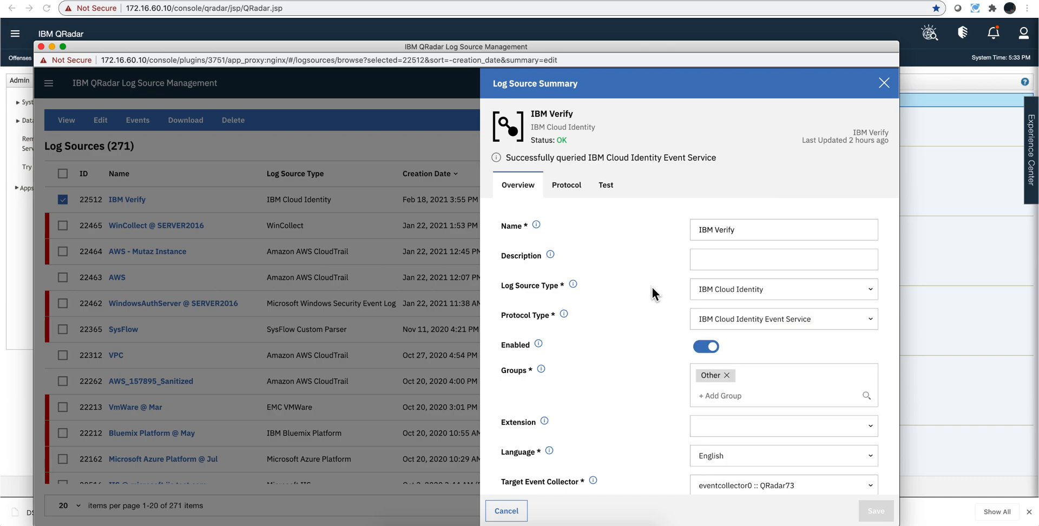
mouse_move(649, 289)
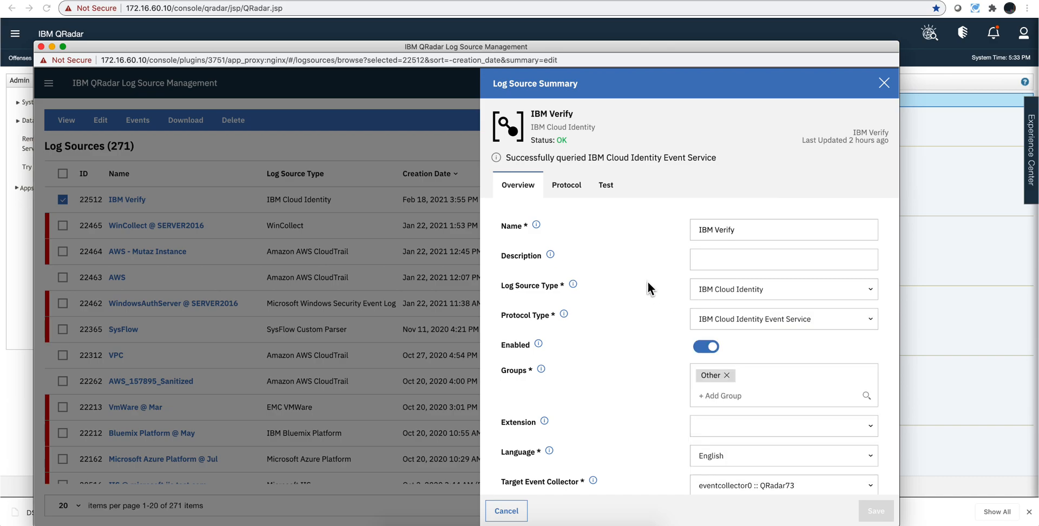
Step: Review the IBM Verify endpoint and client credentials, then move to the connection test page
left_click(566, 185)
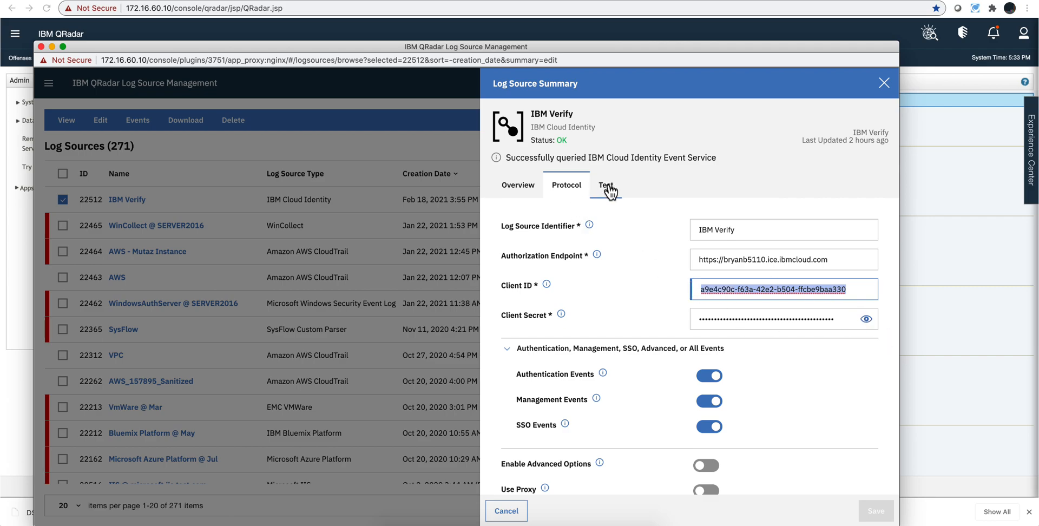
left_click(606, 185)
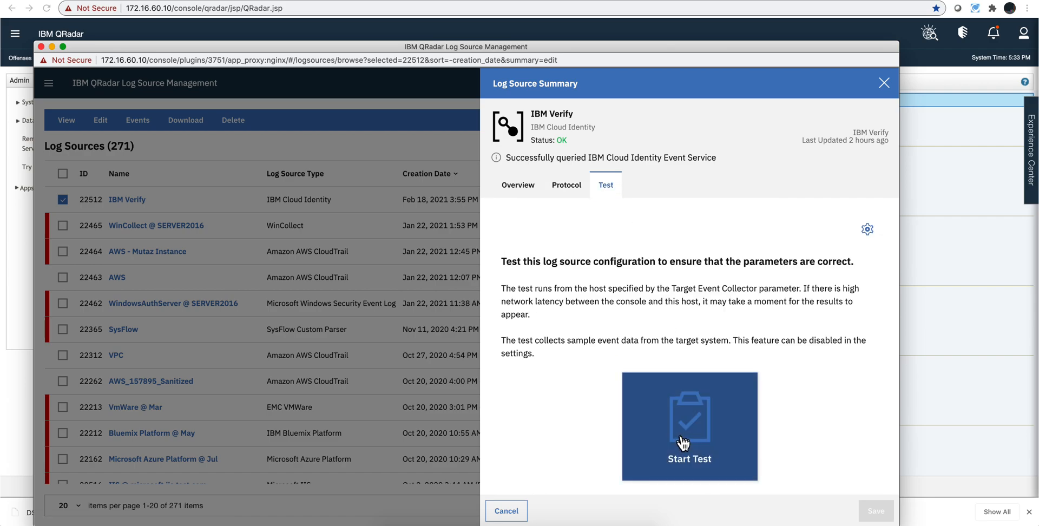
Step: Run the IBM Verify connection test, passing all four checks, and close the summary
left_click(689, 426)
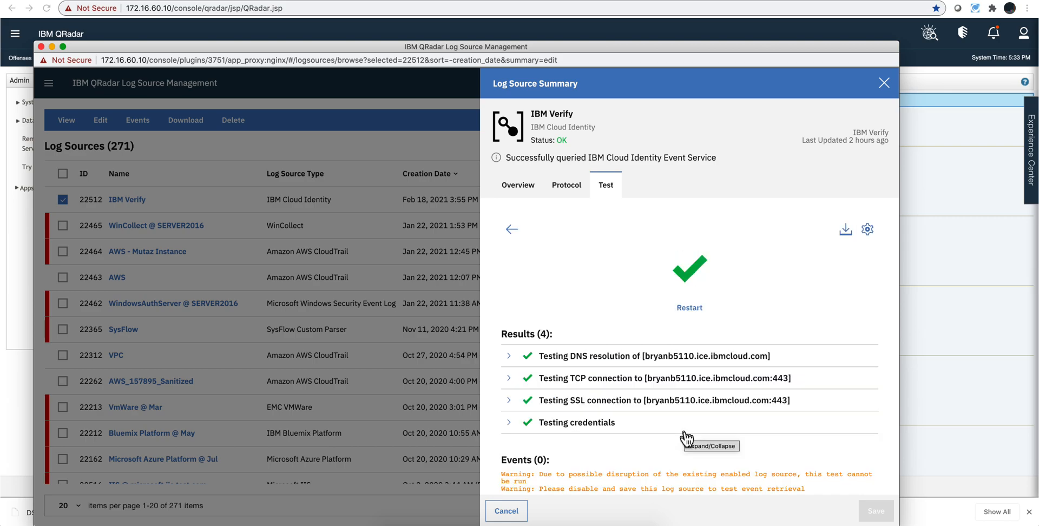
mouse_move(245, 248)
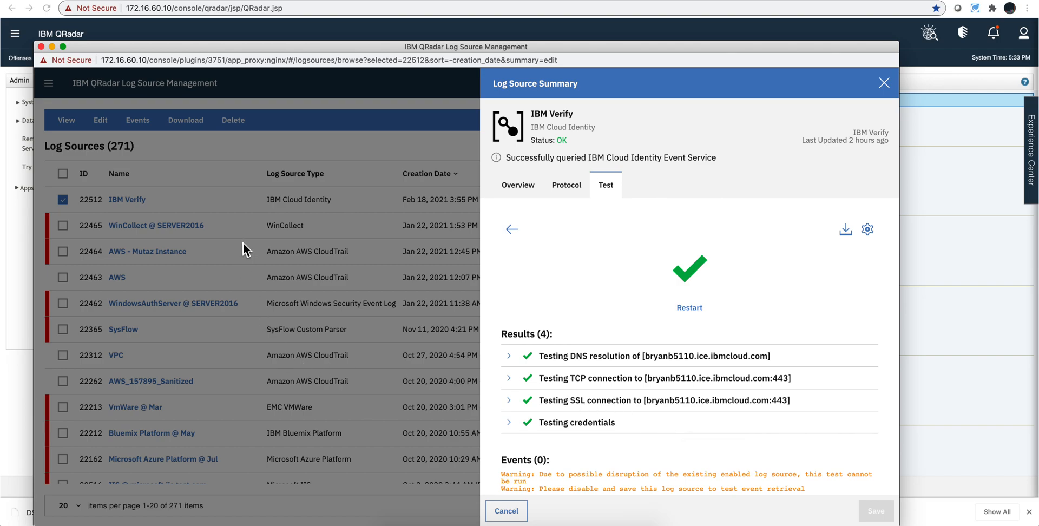
mouse_move(652, 275)
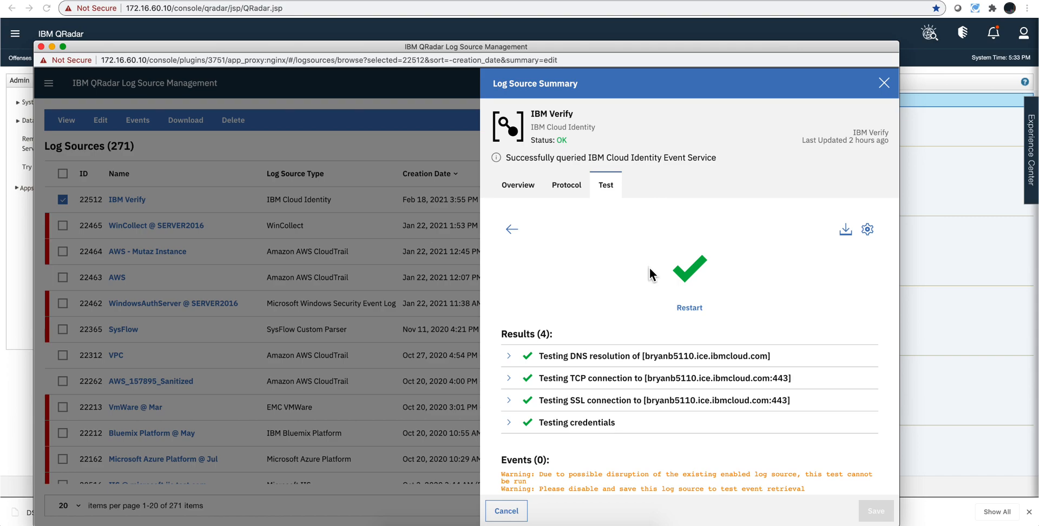
mouse_move(638, 227)
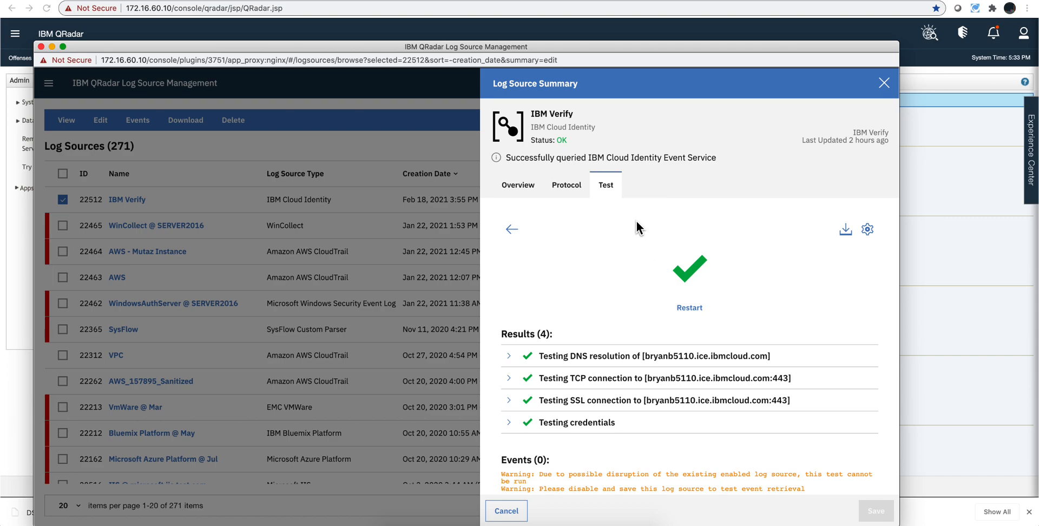
mouse_move(884, 82)
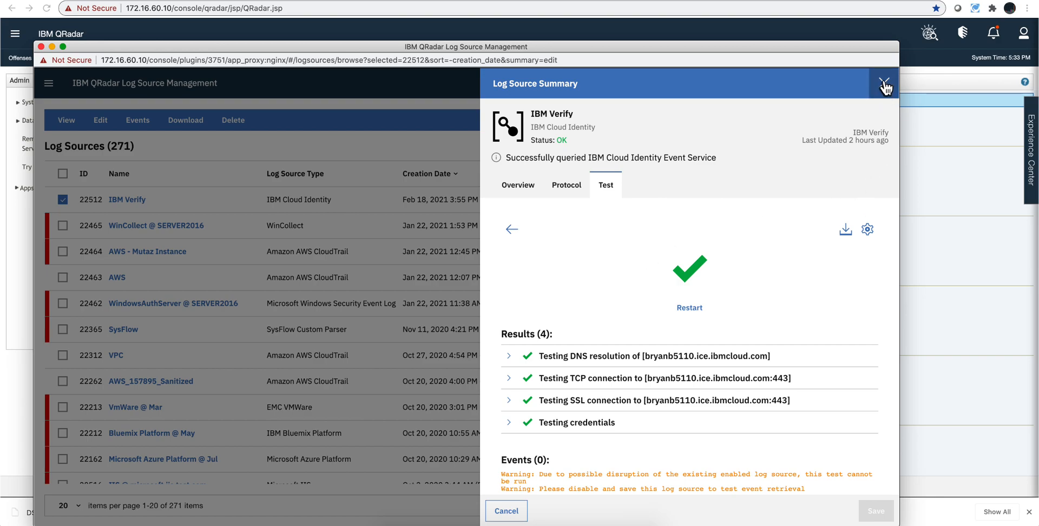
left_click(885, 83)
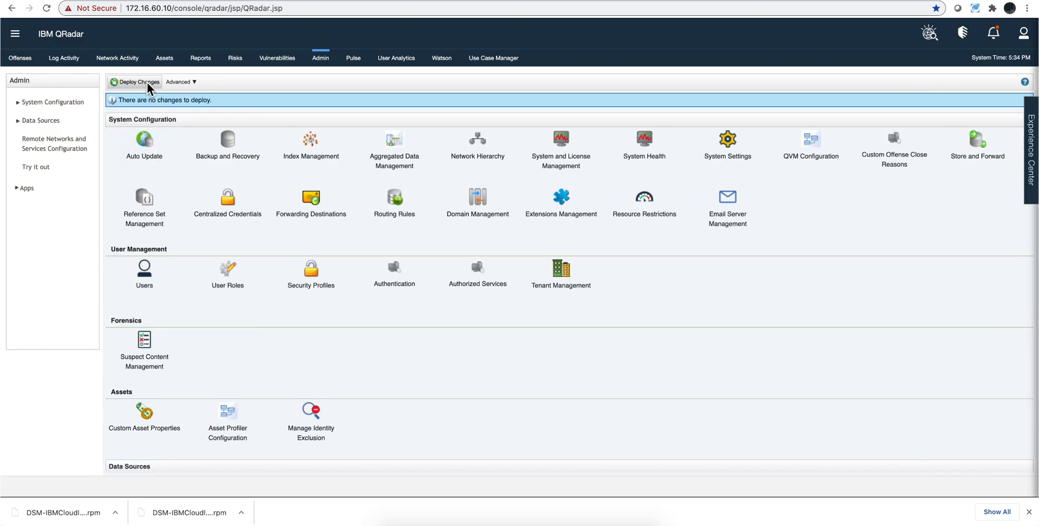
mouse_move(448, 102)
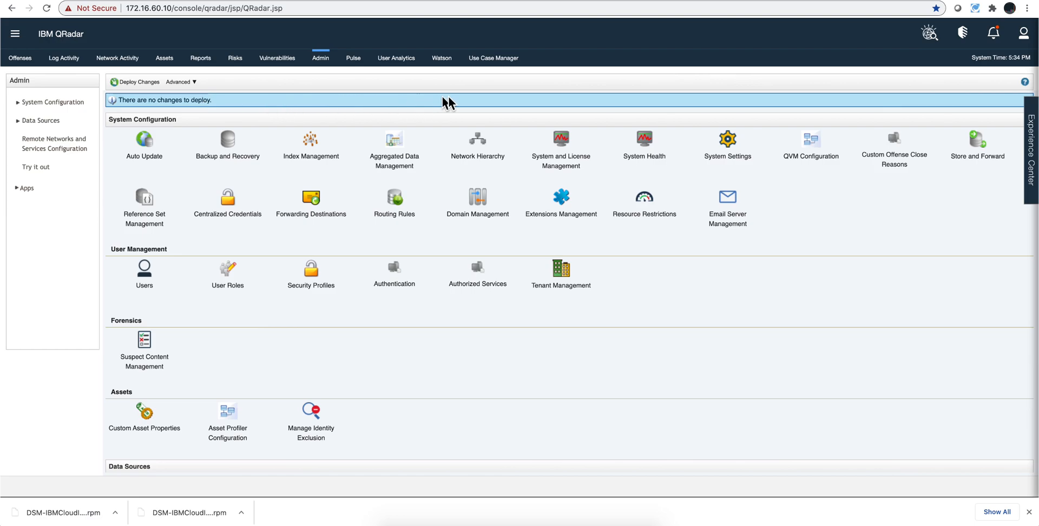
mouse_move(242, 120)
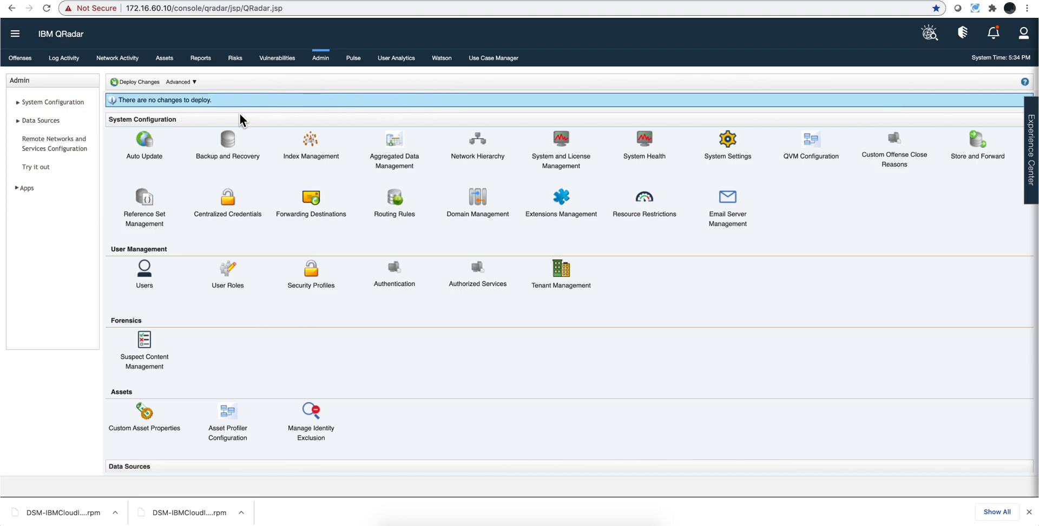
mouse_move(242, 110)
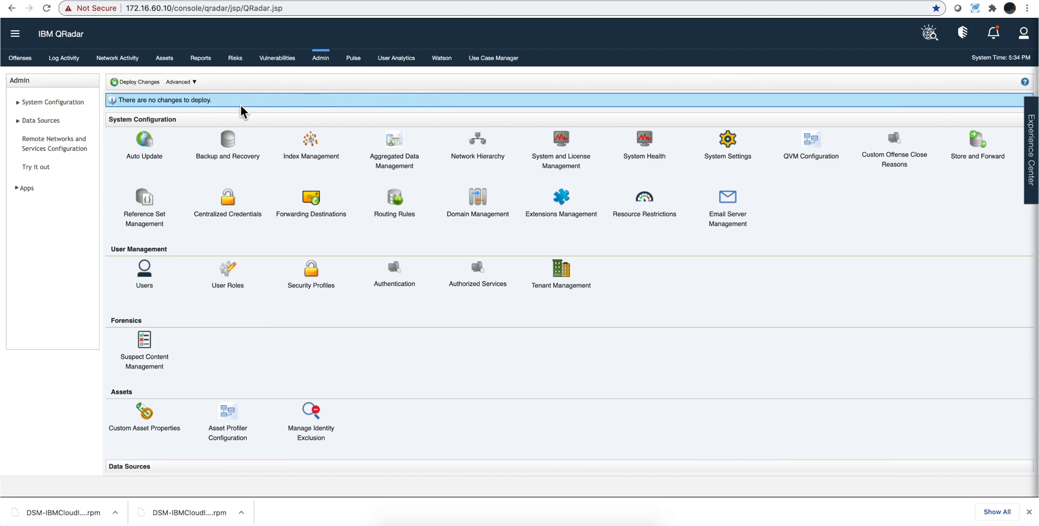